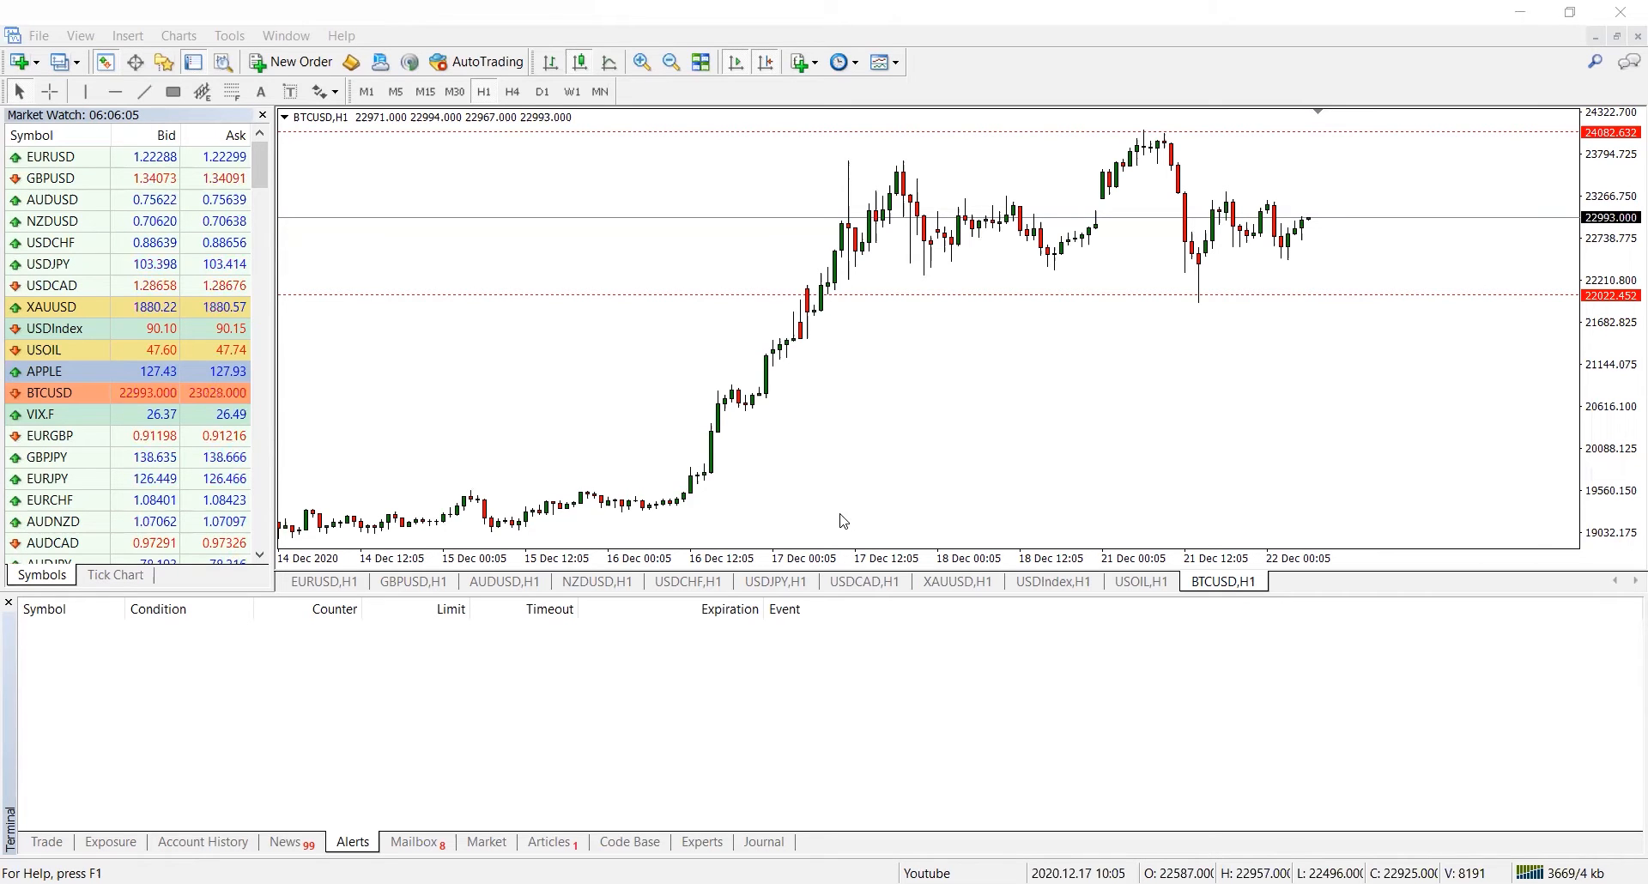
pyautogui.moveTo(752, 242)
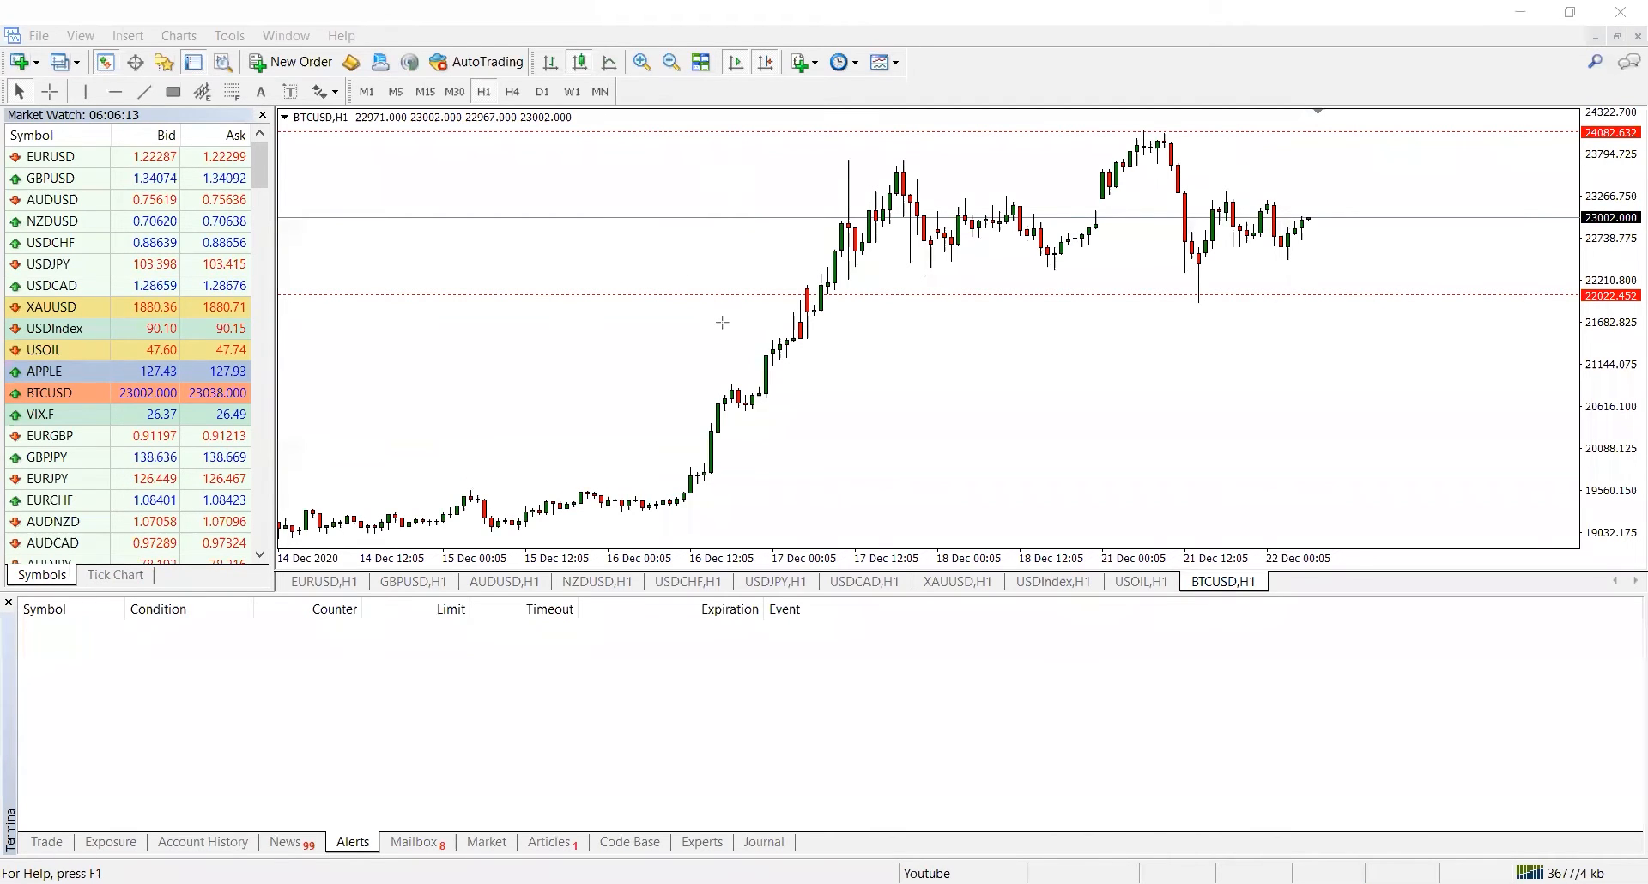
# Glance at the USDIndex hourly chart, then bring up the EURUSD hourly chart
pyautogui.moveTo(752, 123); pyautogui.dragTo(1392, 321)
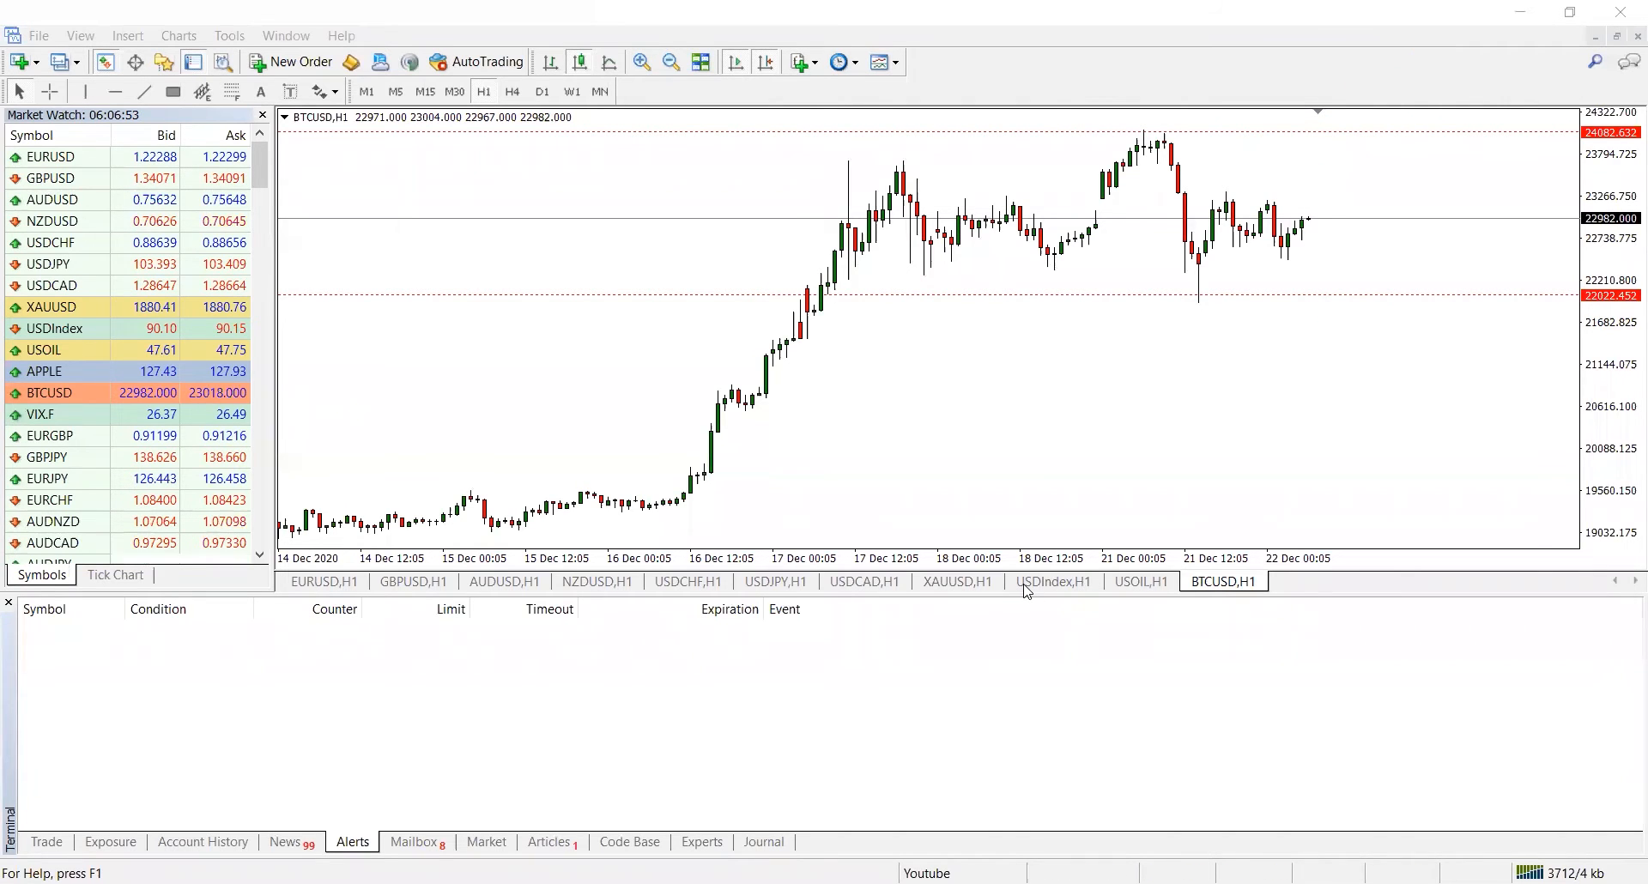
pyautogui.click(1052, 582)
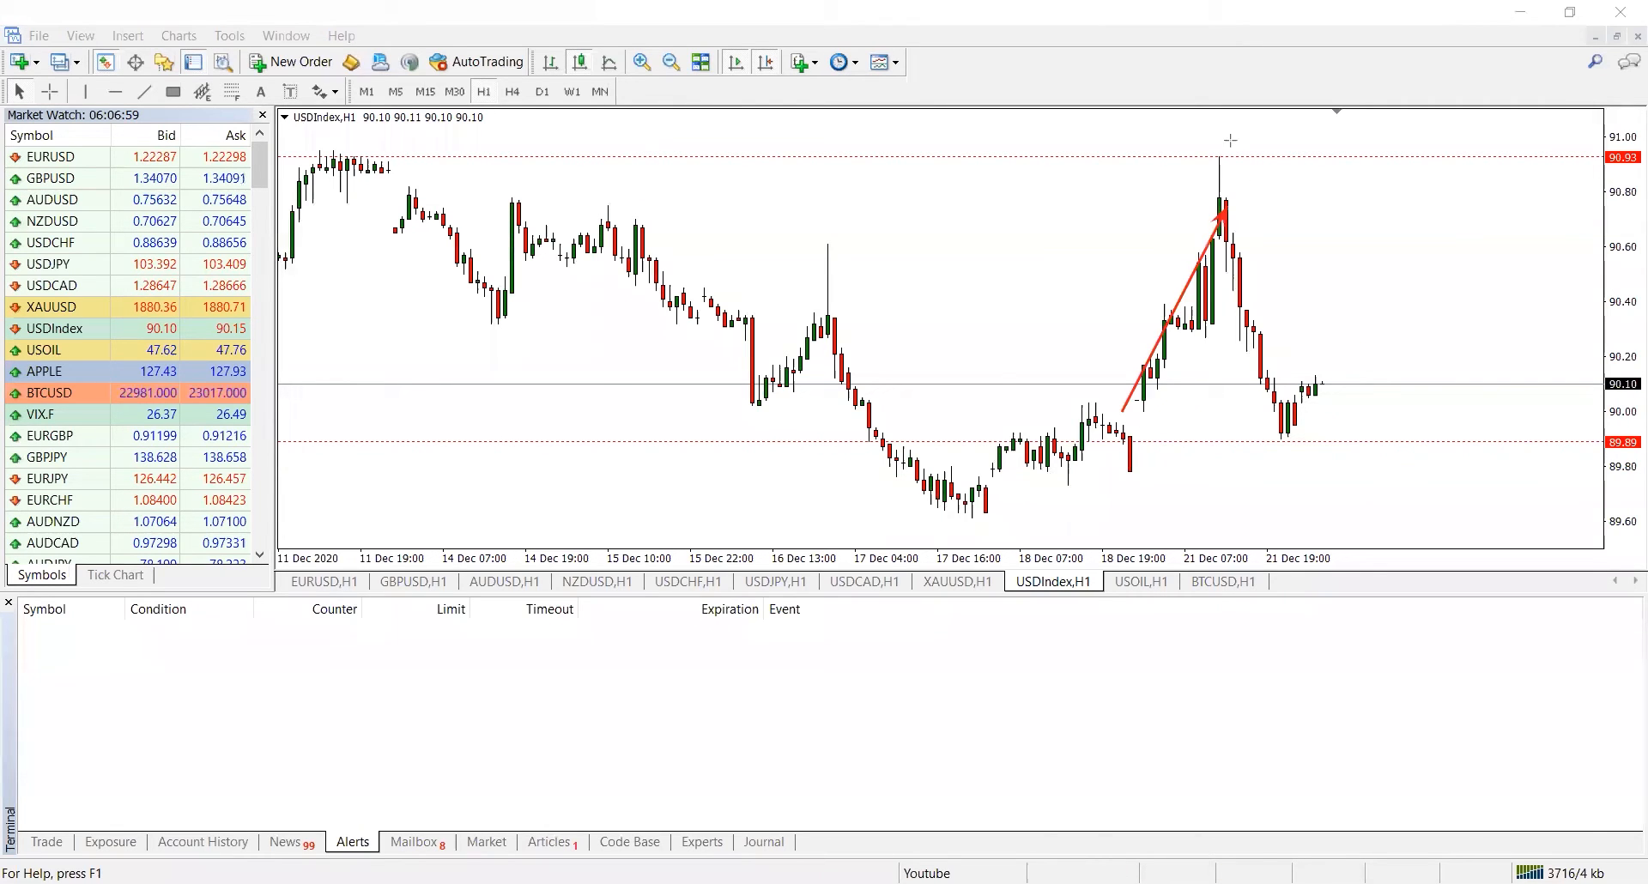
pyautogui.moveTo(1220, 208); pyautogui.dragTo(1220, 134)
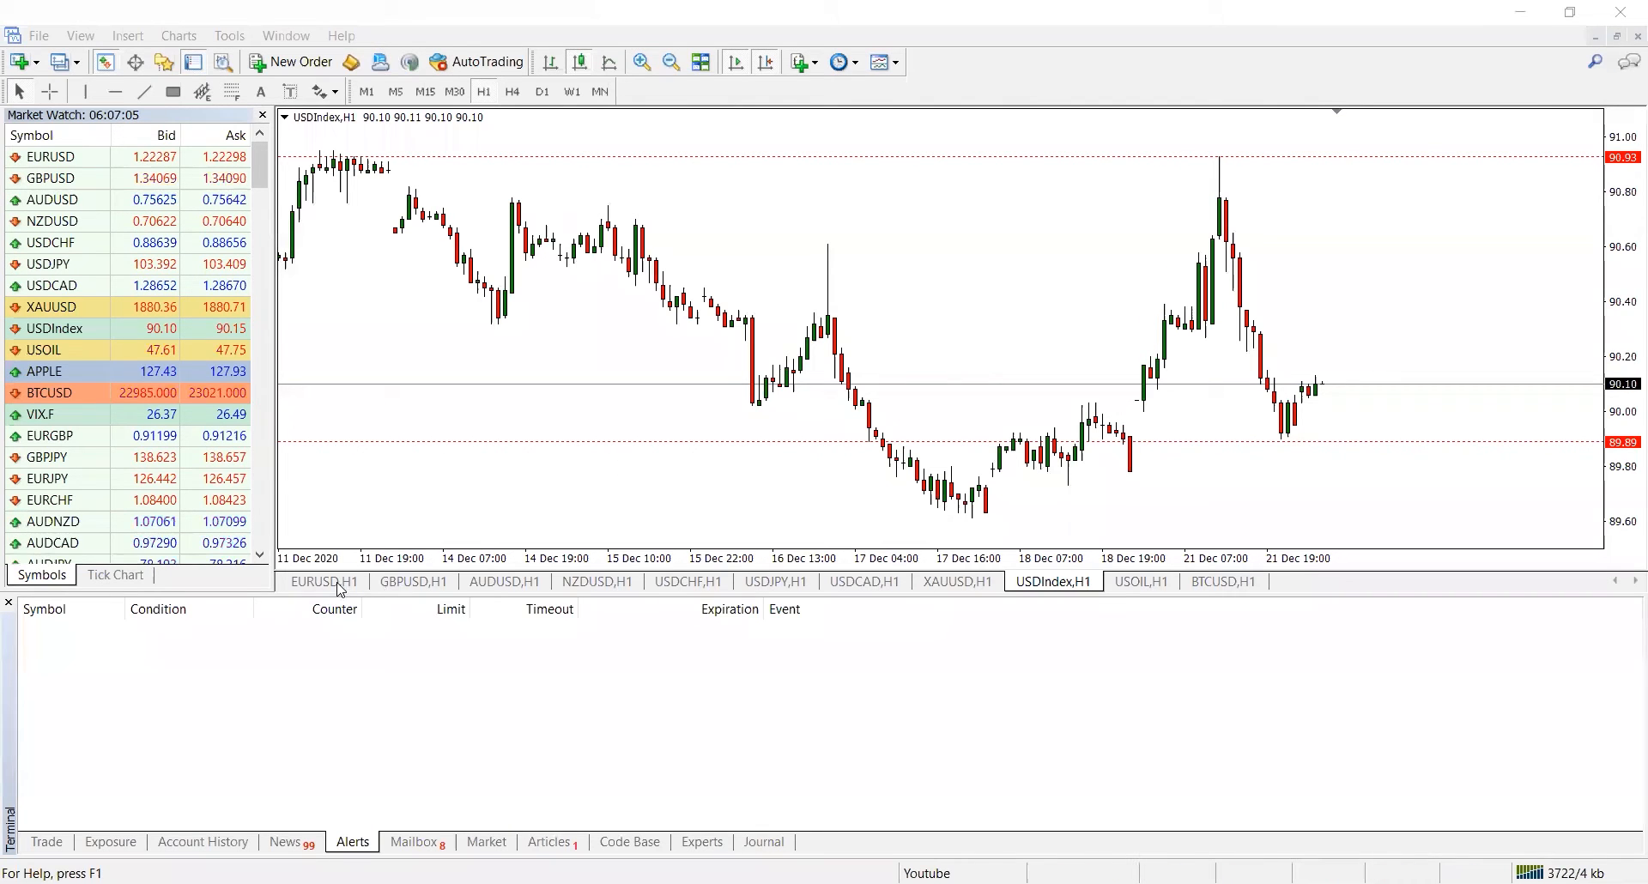
pyautogui.click(324, 581)
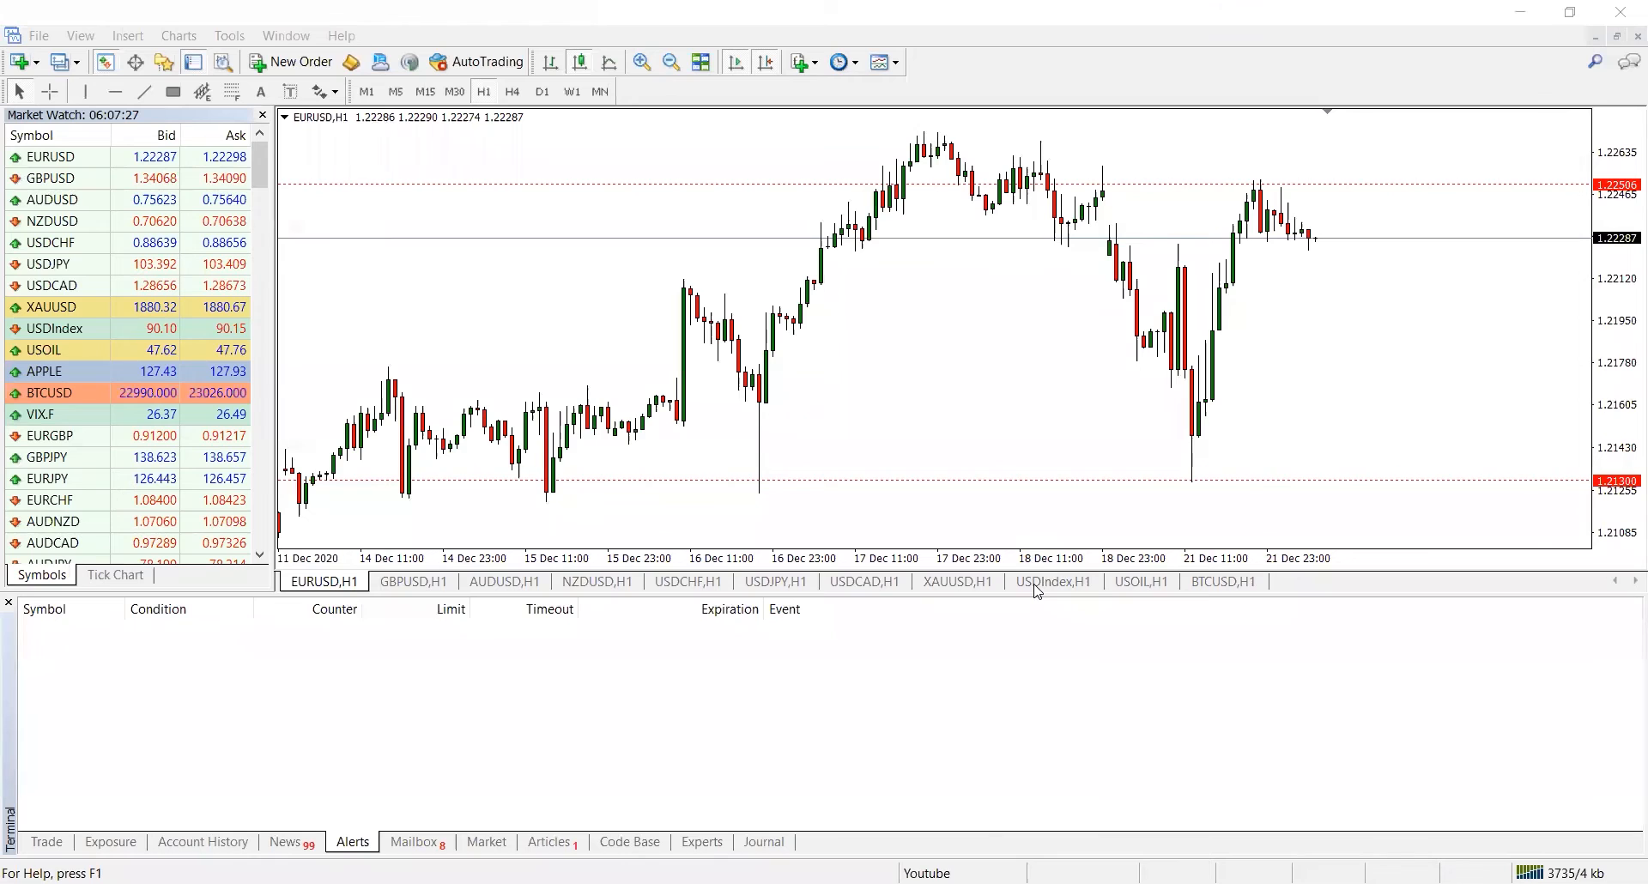
# Switch back to the USDIndex hourly chart and scroll through its recent candles
pyautogui.click(1052, 582)
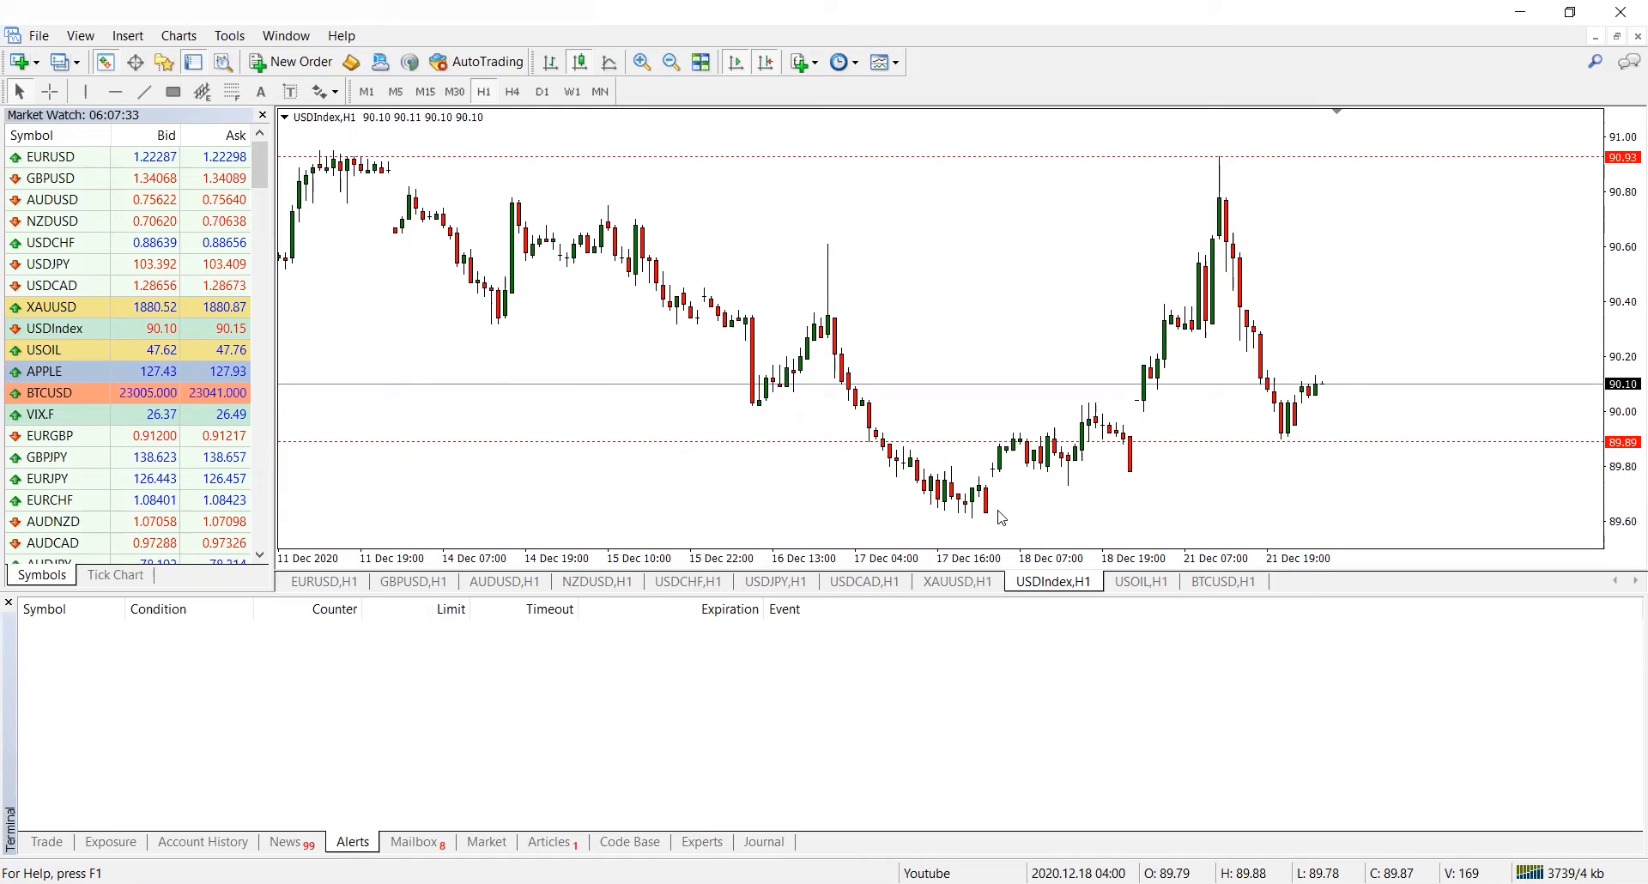
pyautogui.moveTo(1034, 542)
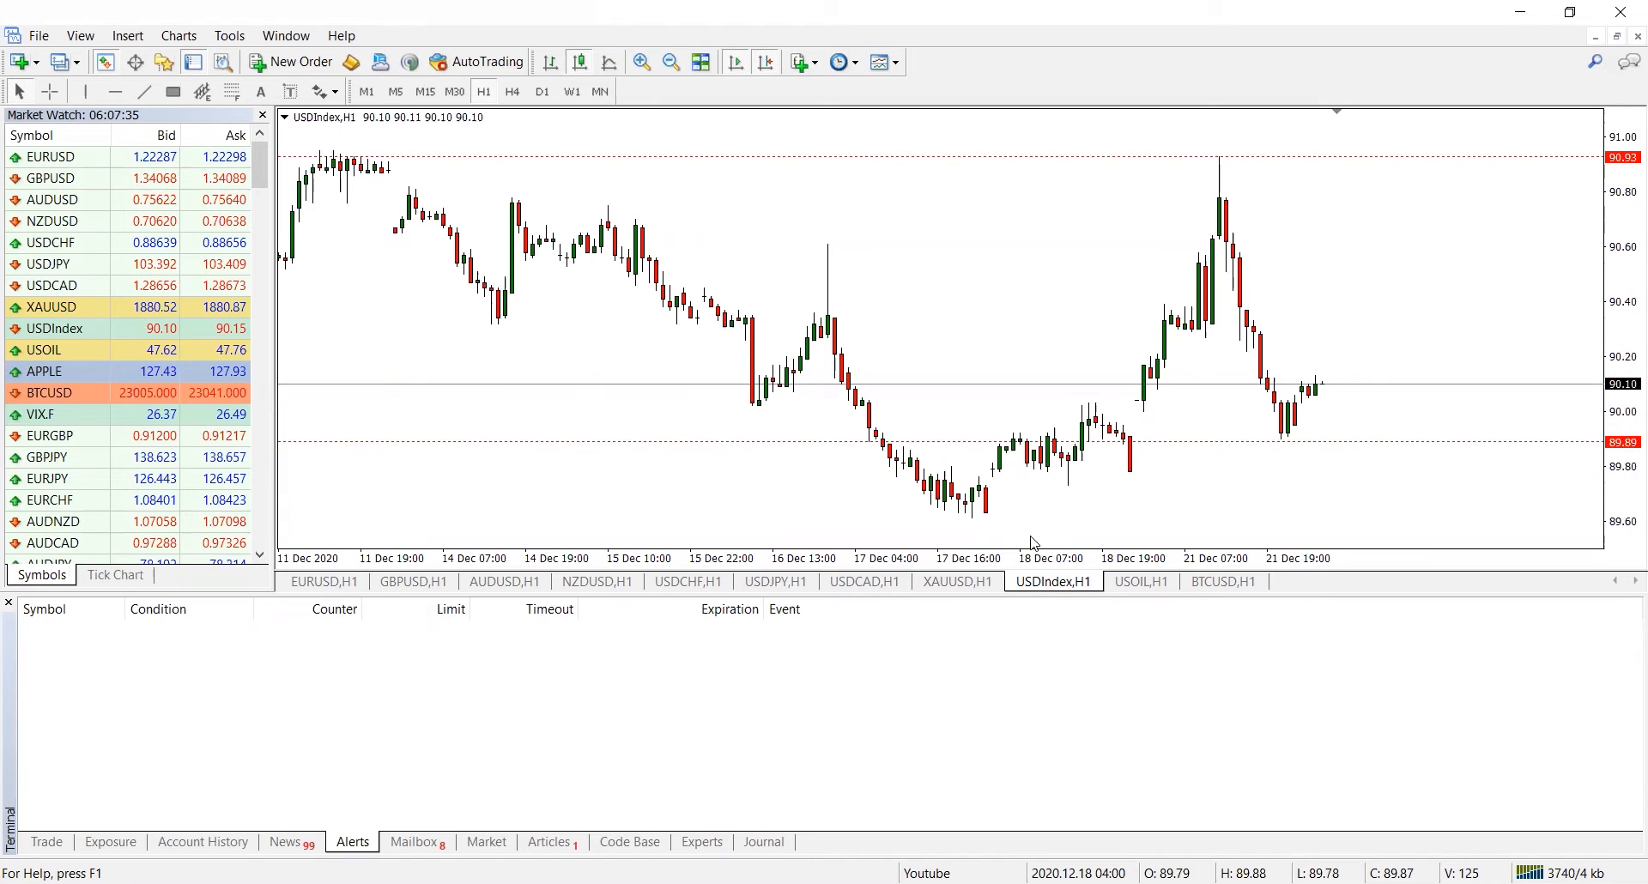
pyautogui.moveTo(829, 167)
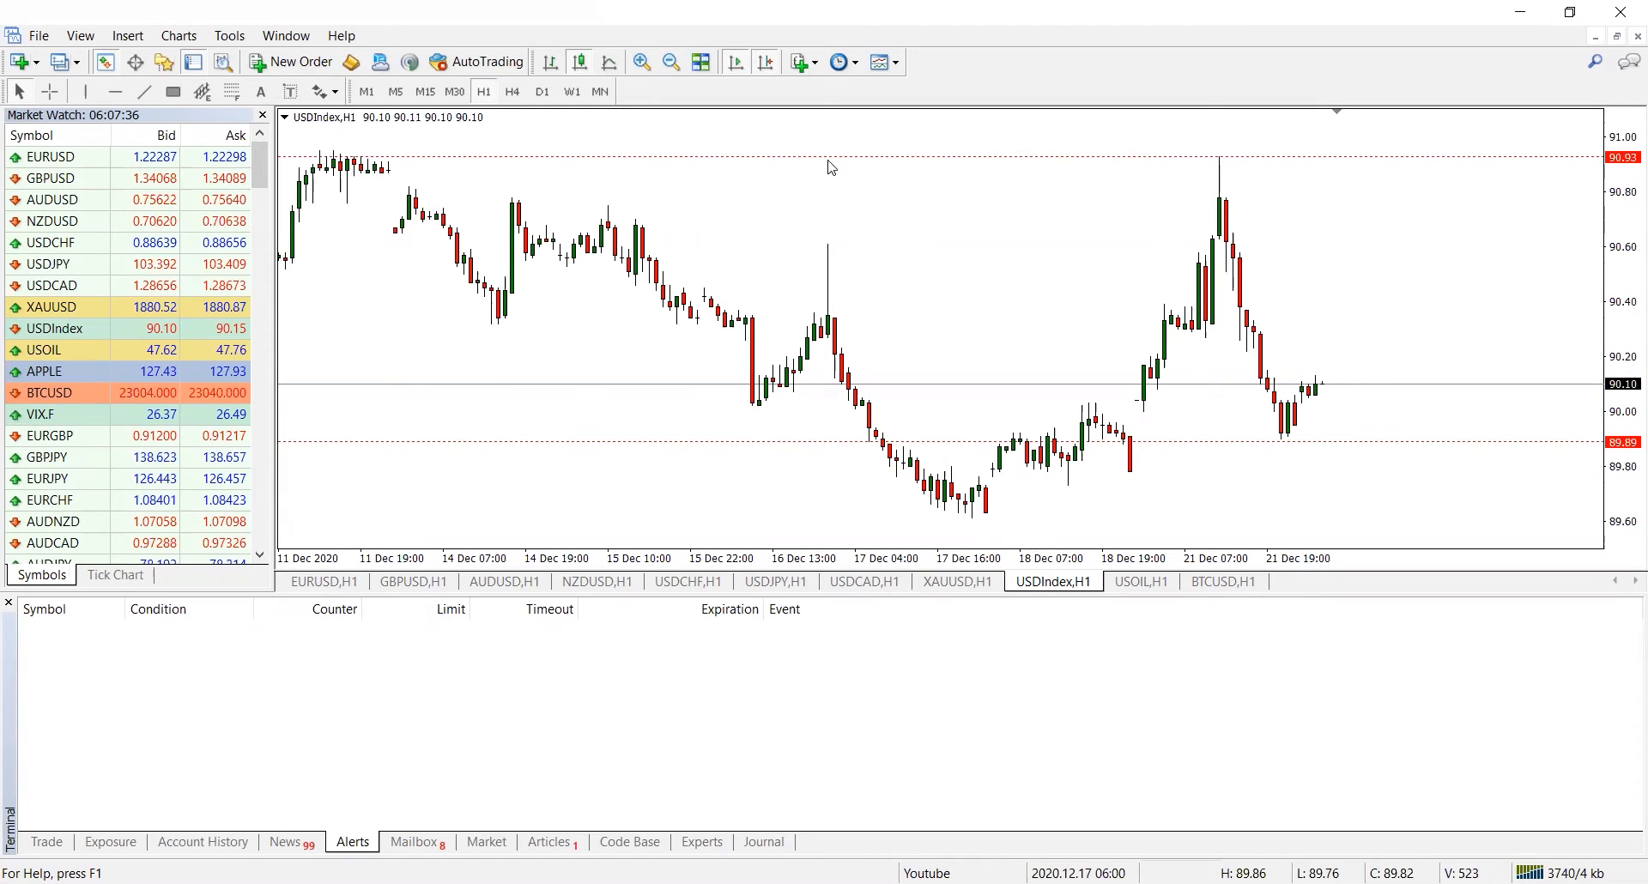
pyautogui.moveTo(1102, 411); pyautogui.dragTo(1221, 113)
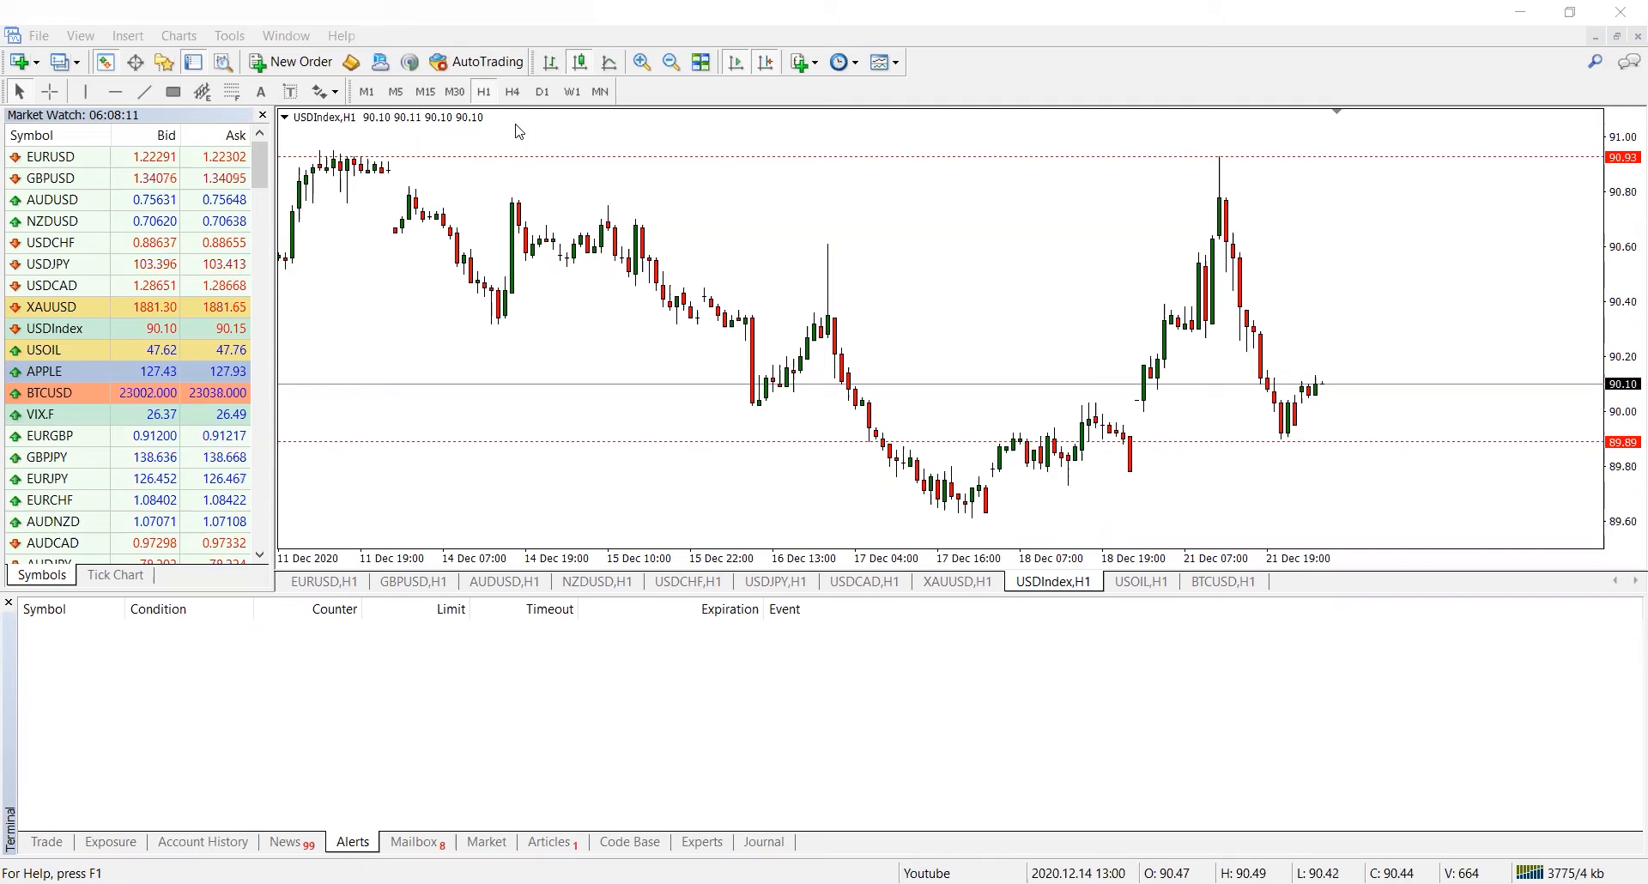
# Show the USDIndex chart on the daily (D1) timeframe
pyautogui.click(541, 91)
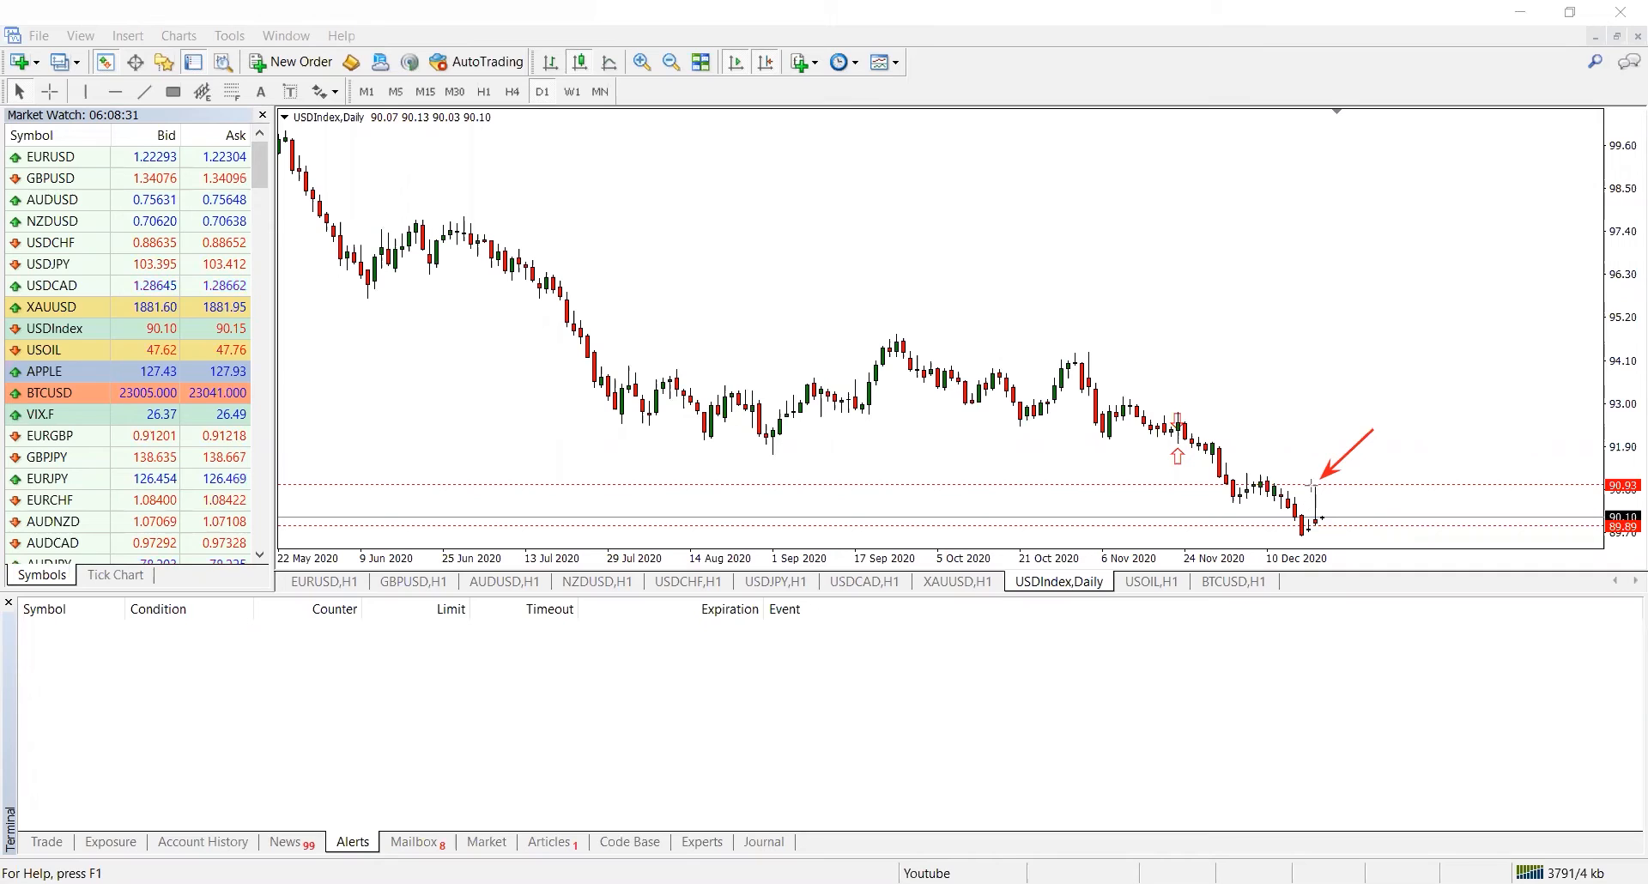
pyautogui.moveTo(1294, 438)
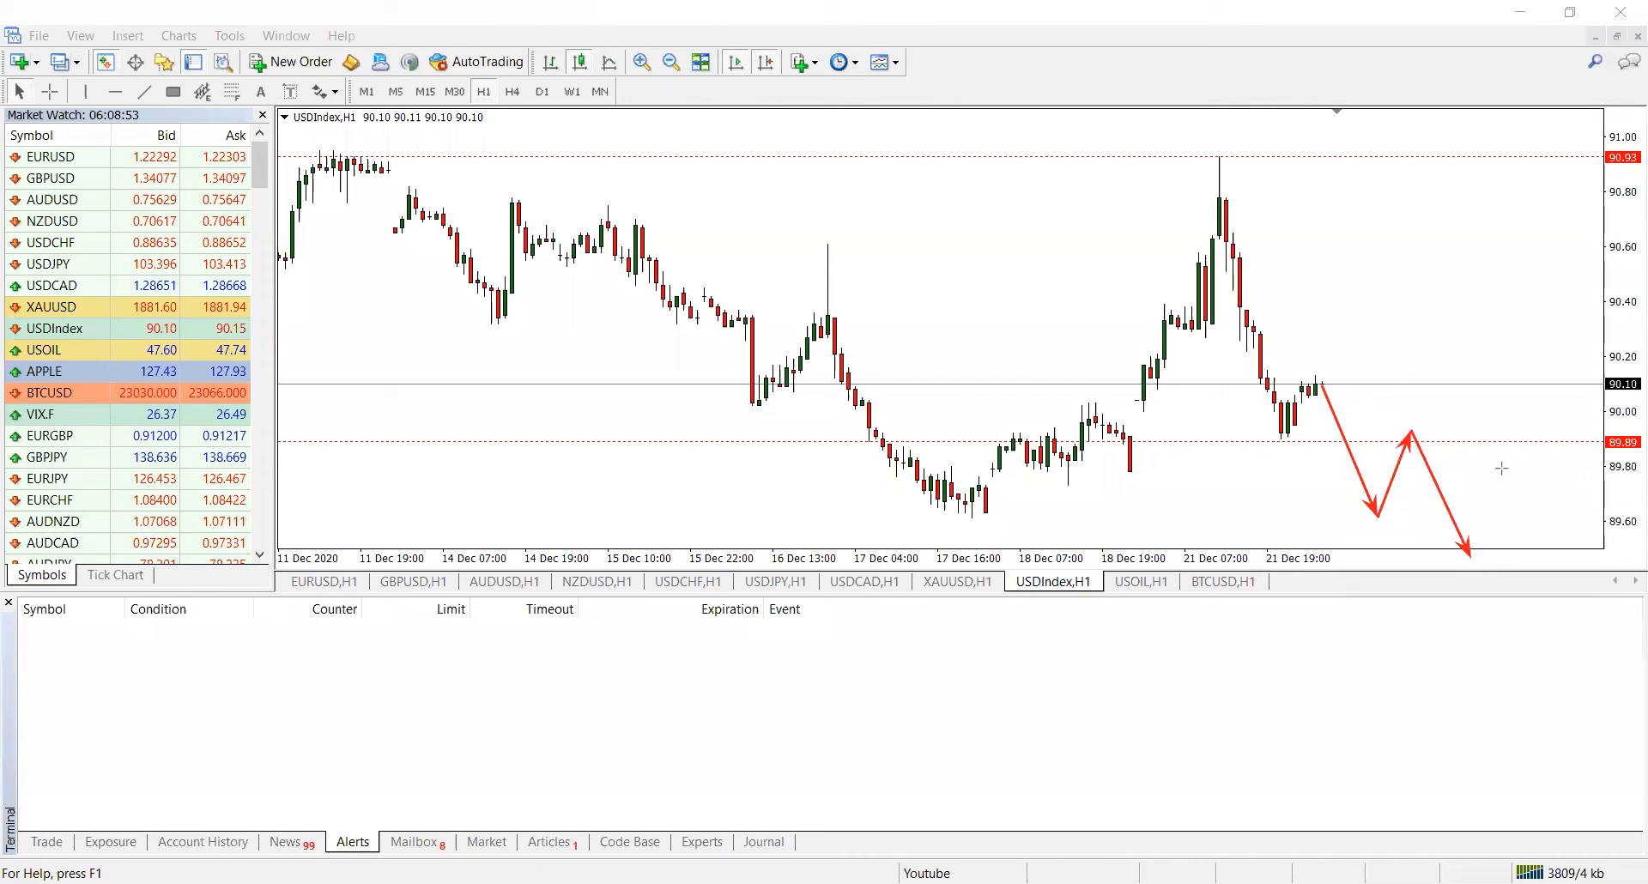
# Leave the USDIndex chart and bring up the GBPUSD hourly chart
pyautogui.moveTo(1366, 426); pyautogui.dragTo(1519, 461)
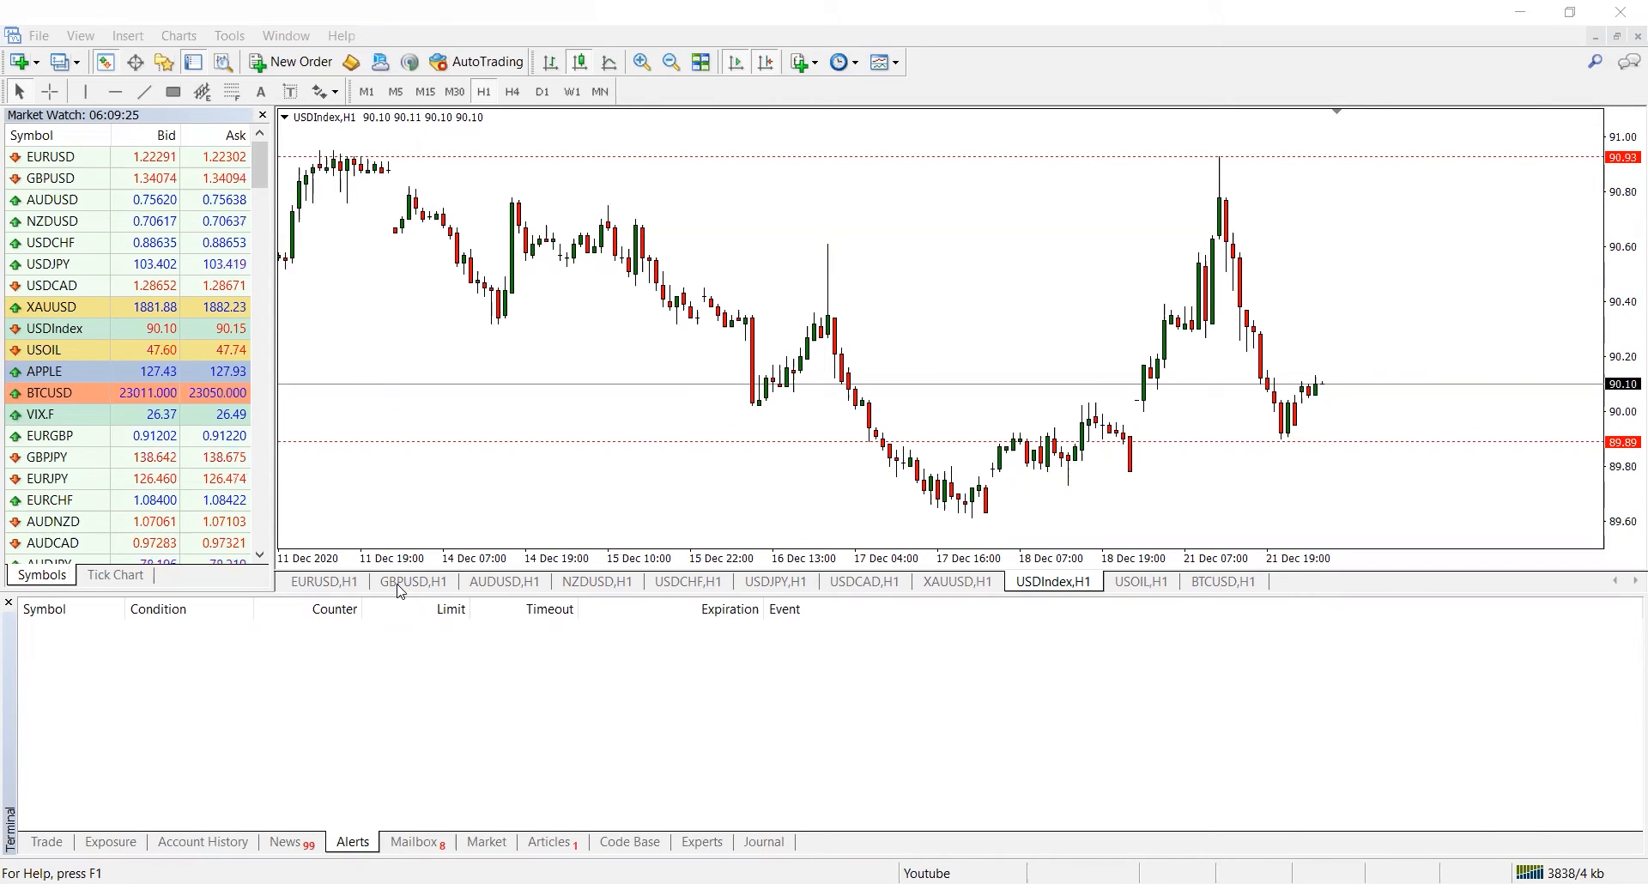
pyautogui.click(412, 582)
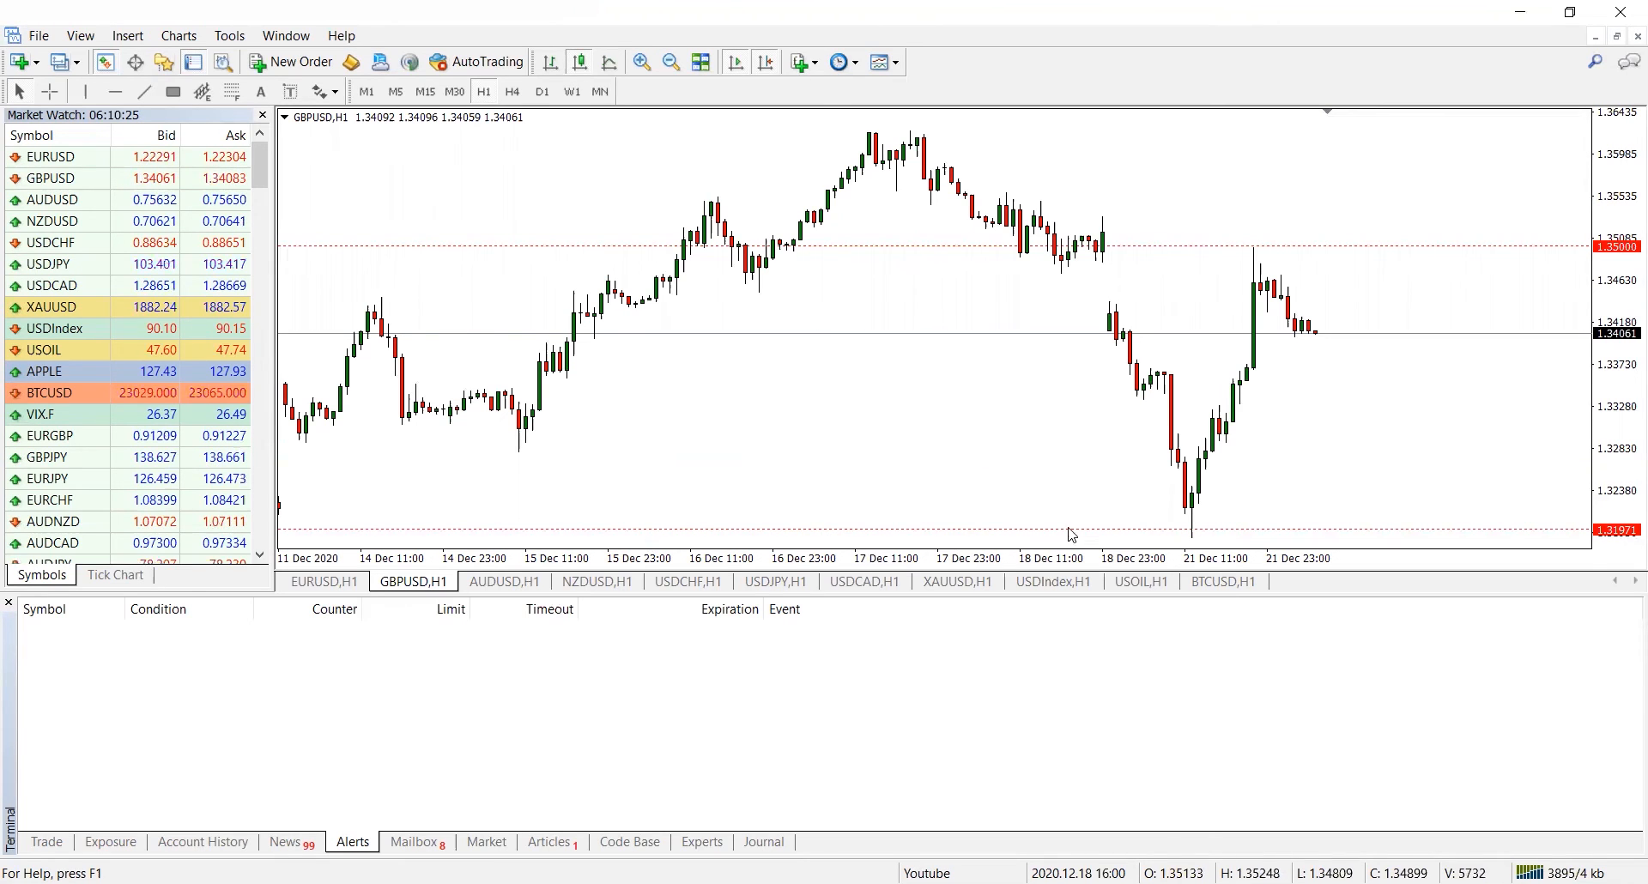
# Bring up the USOIL hourly chart
pyautogui.click(1140, 582)
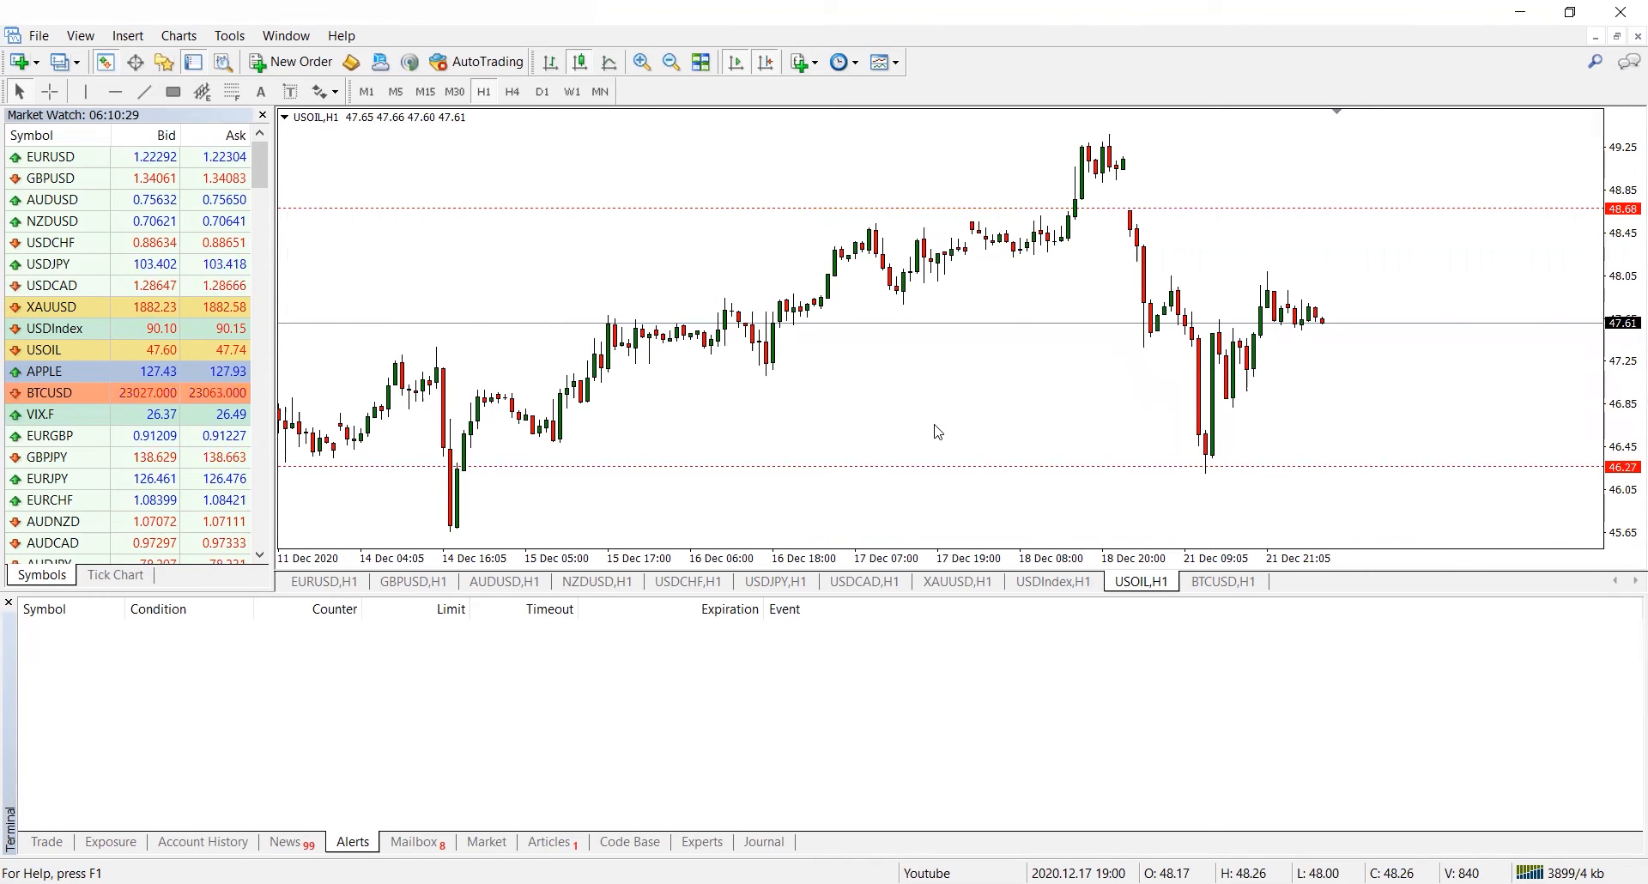
pyautogui.moveTo(689, 122)
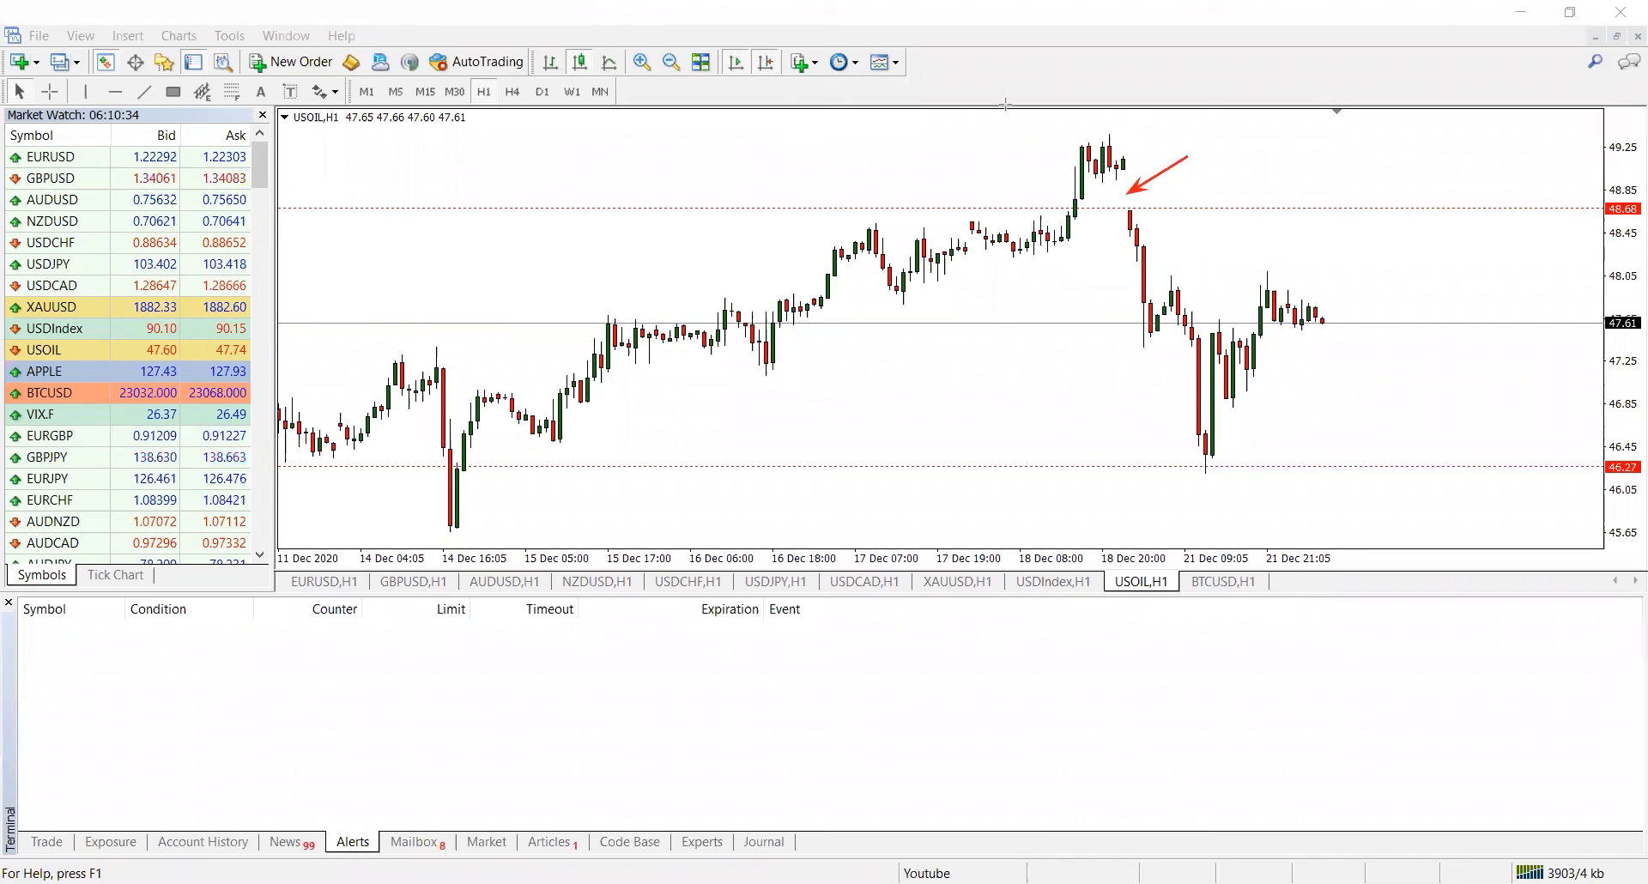
# Return from USOIL to the USDIndex hourly chart
pyautogui.click(1052, 582)
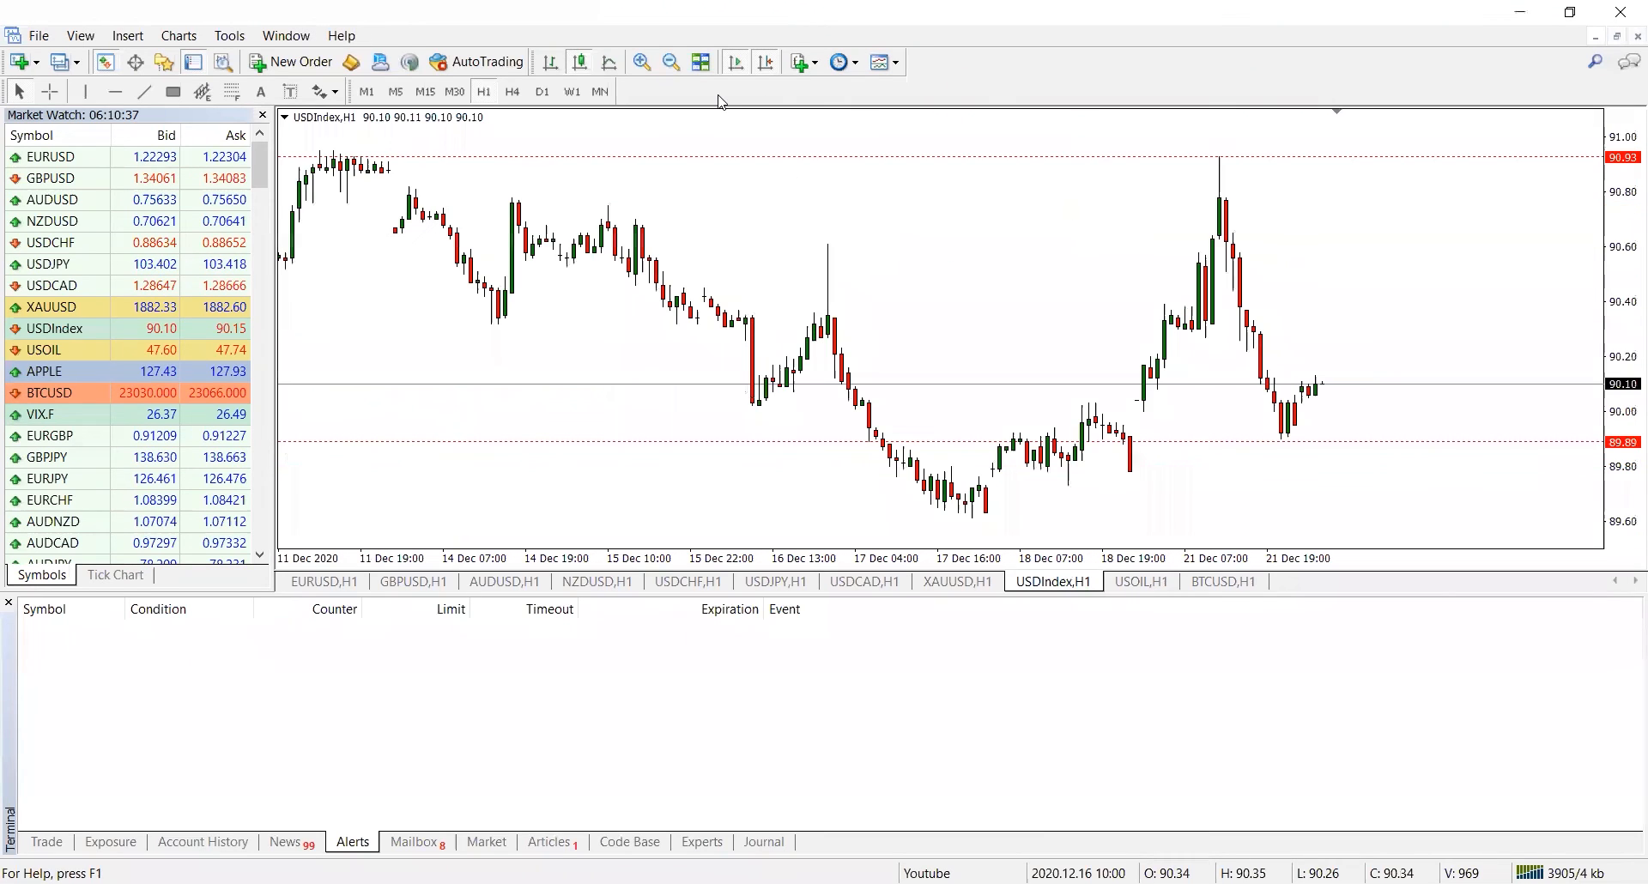
pyautogui.moveTo(1099, 371)
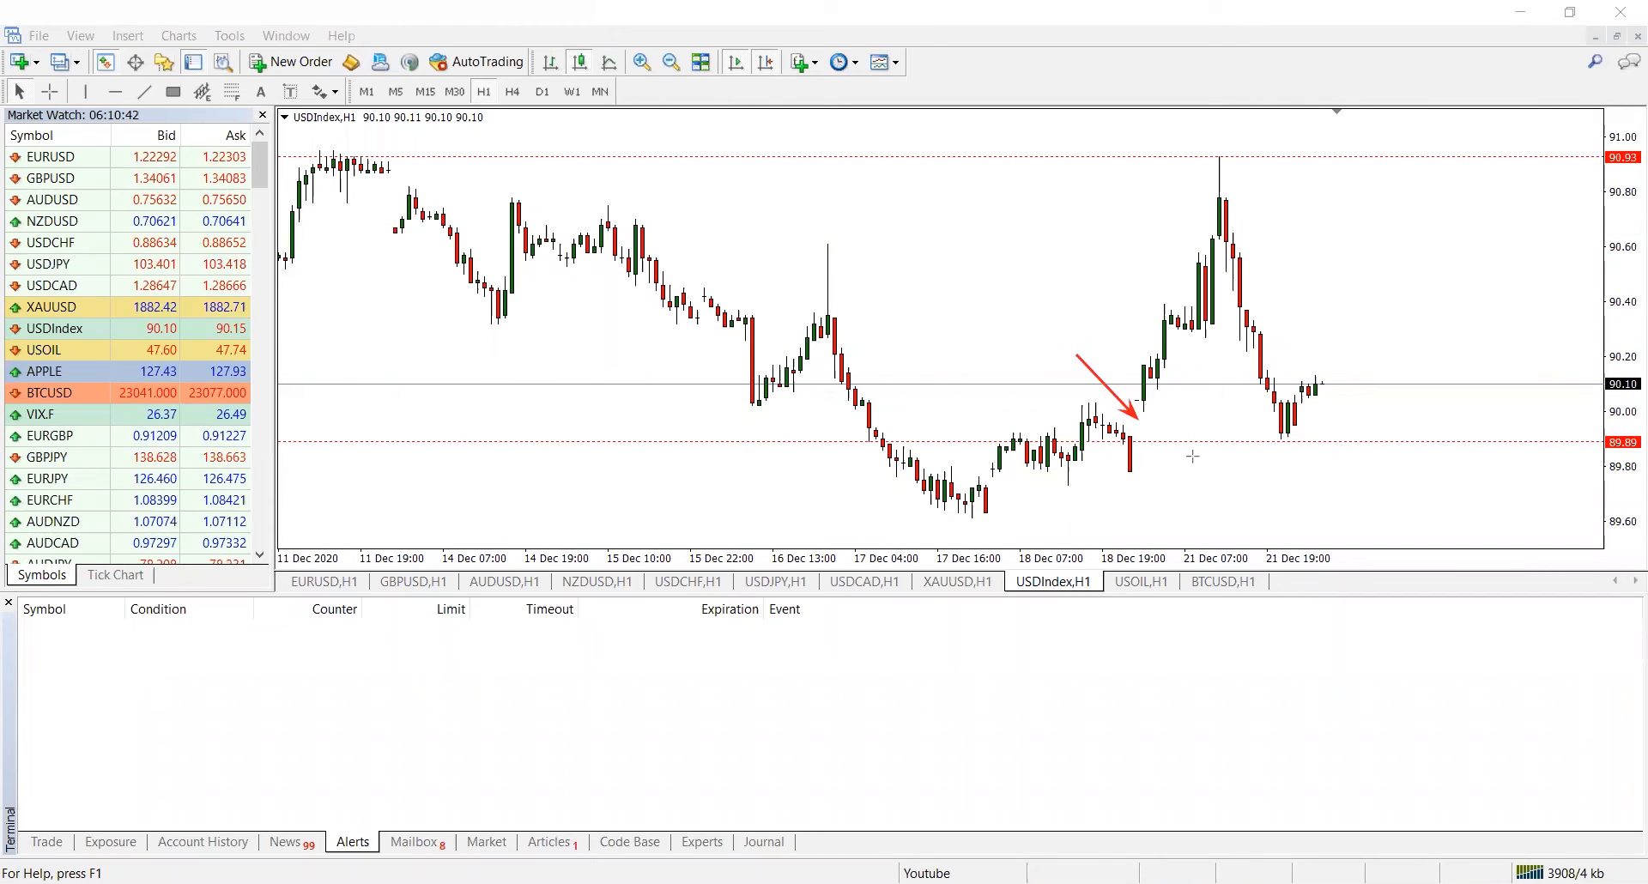
pyautogui.moveTo(364, 269)
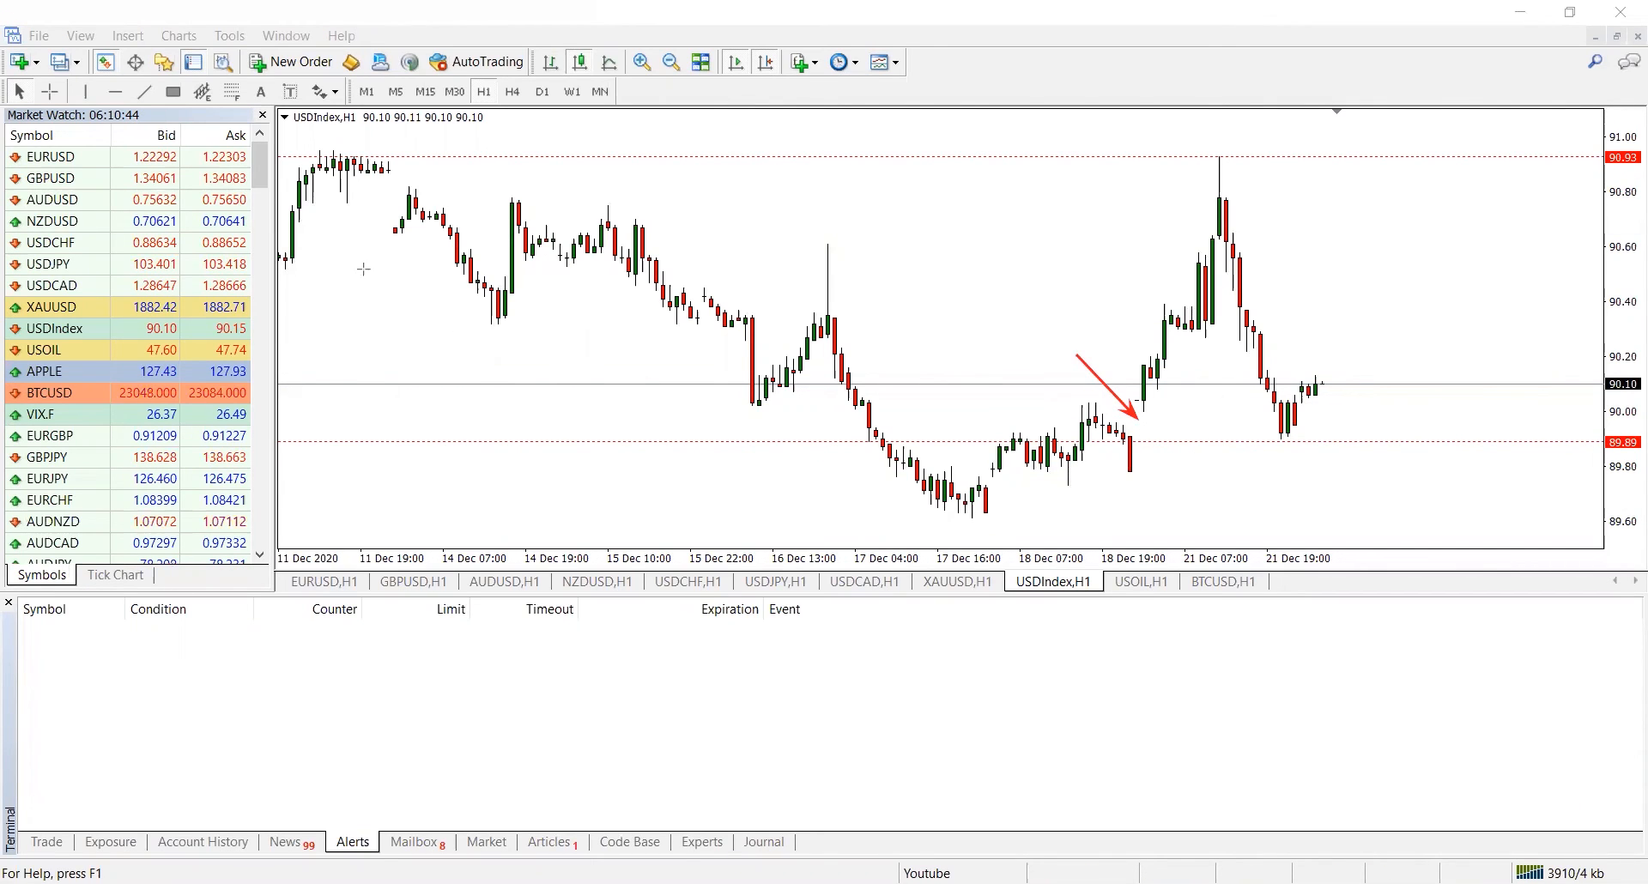
# Draw a red arrow pointing out a swing on the USDIndex hourly chart
pyautogui.moveTo(338, 266); pyautogui.dragTo(401, 184)
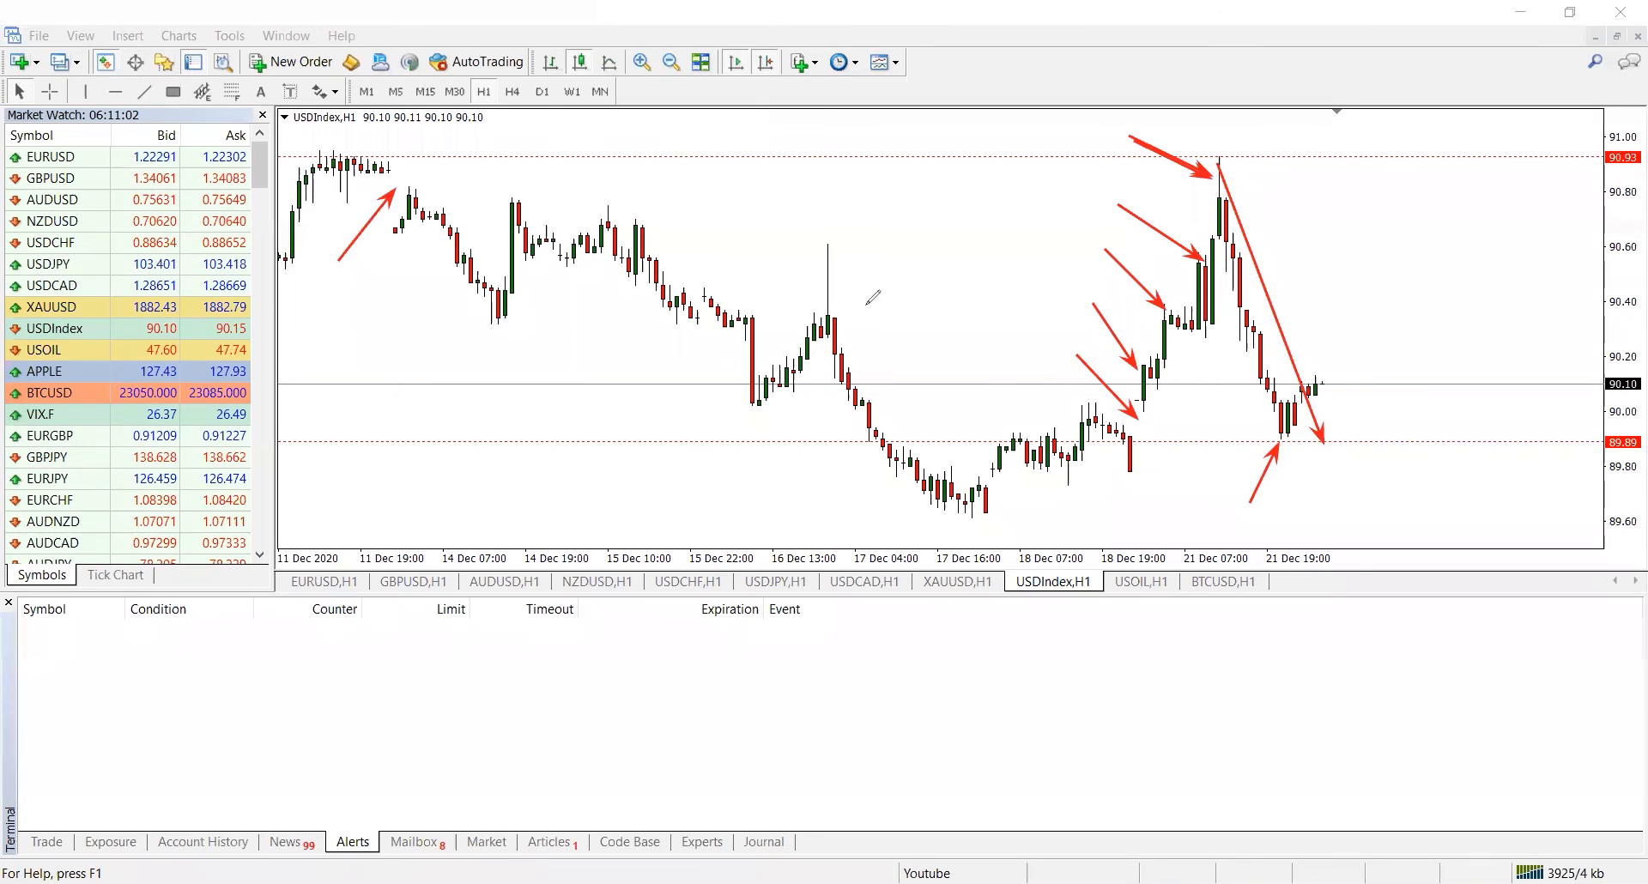
pyautogui.moveTo(1080, 285)
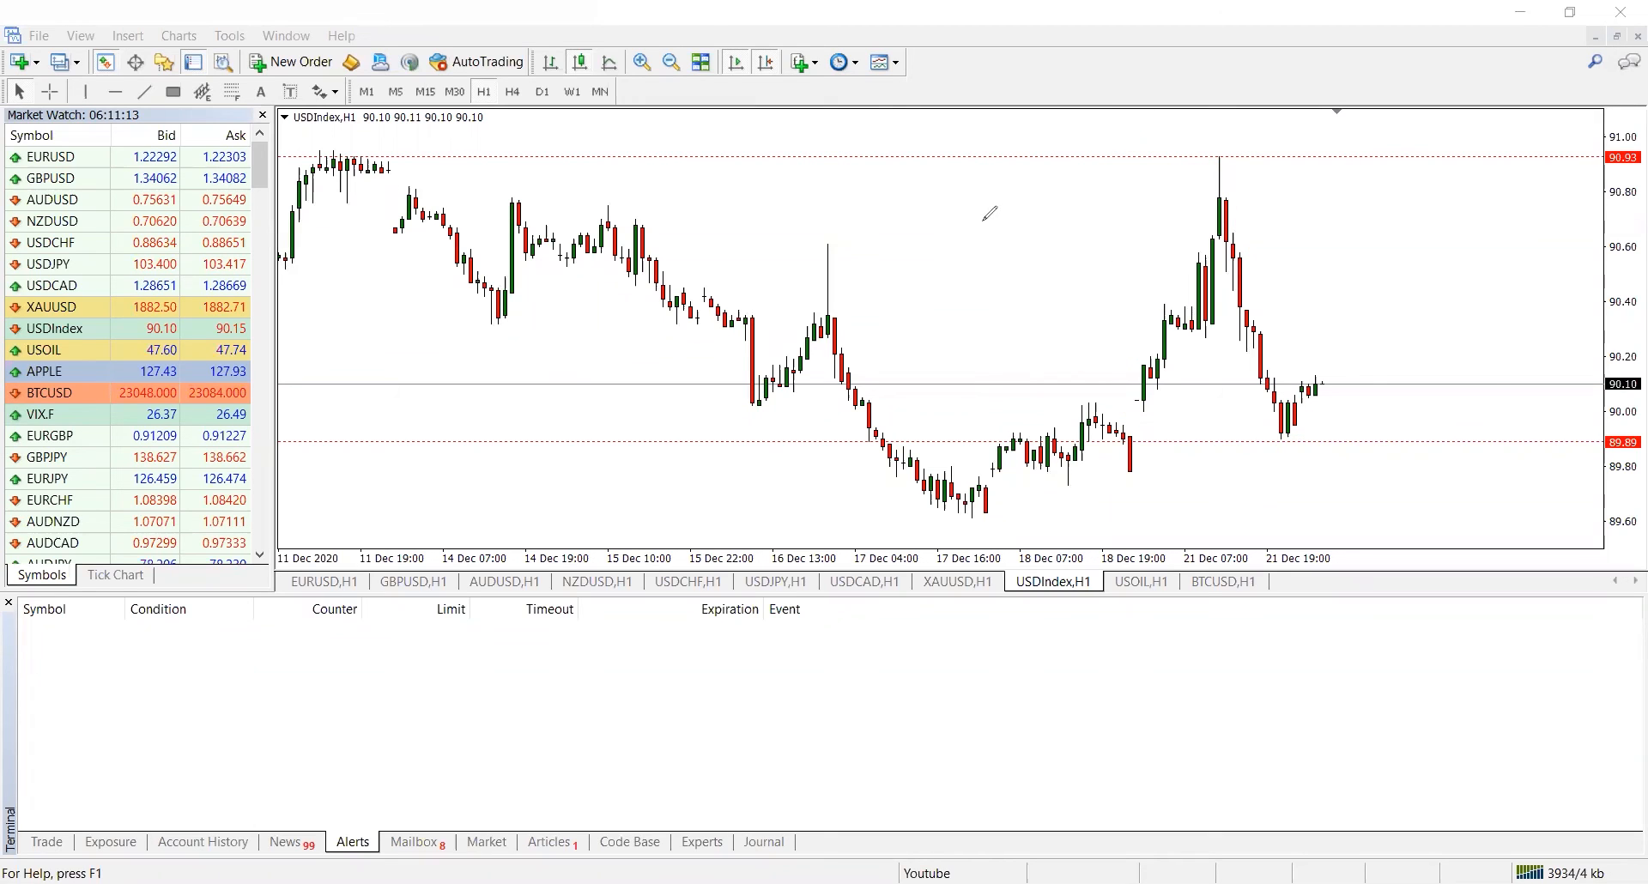
pyautogui.moveTo(920, 587)
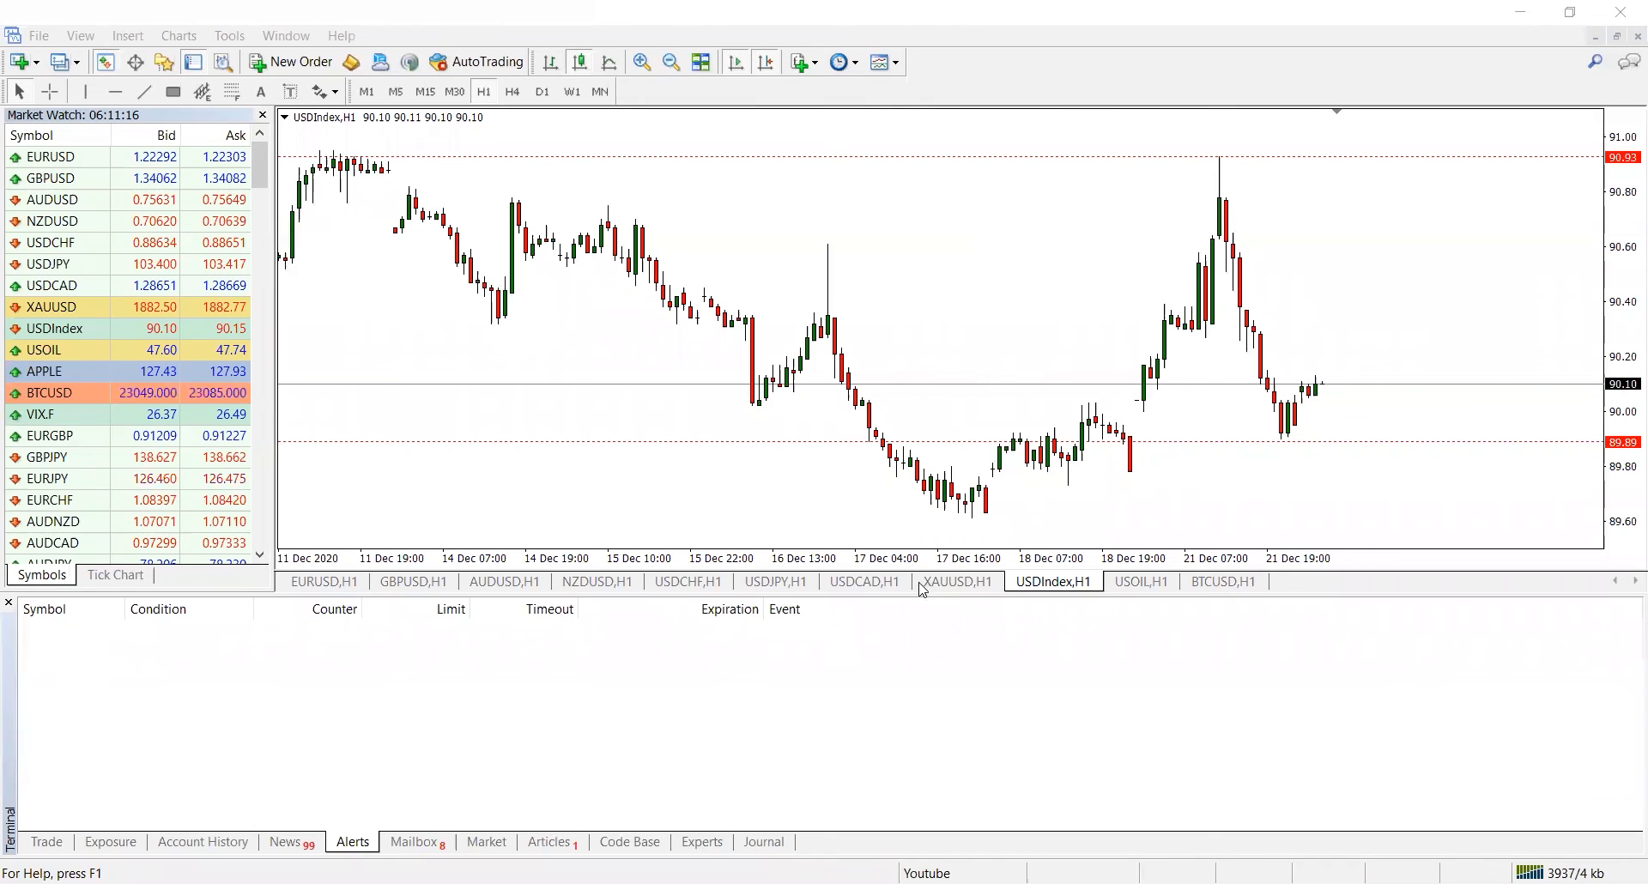
pyautogui.moveTo(877, 587)
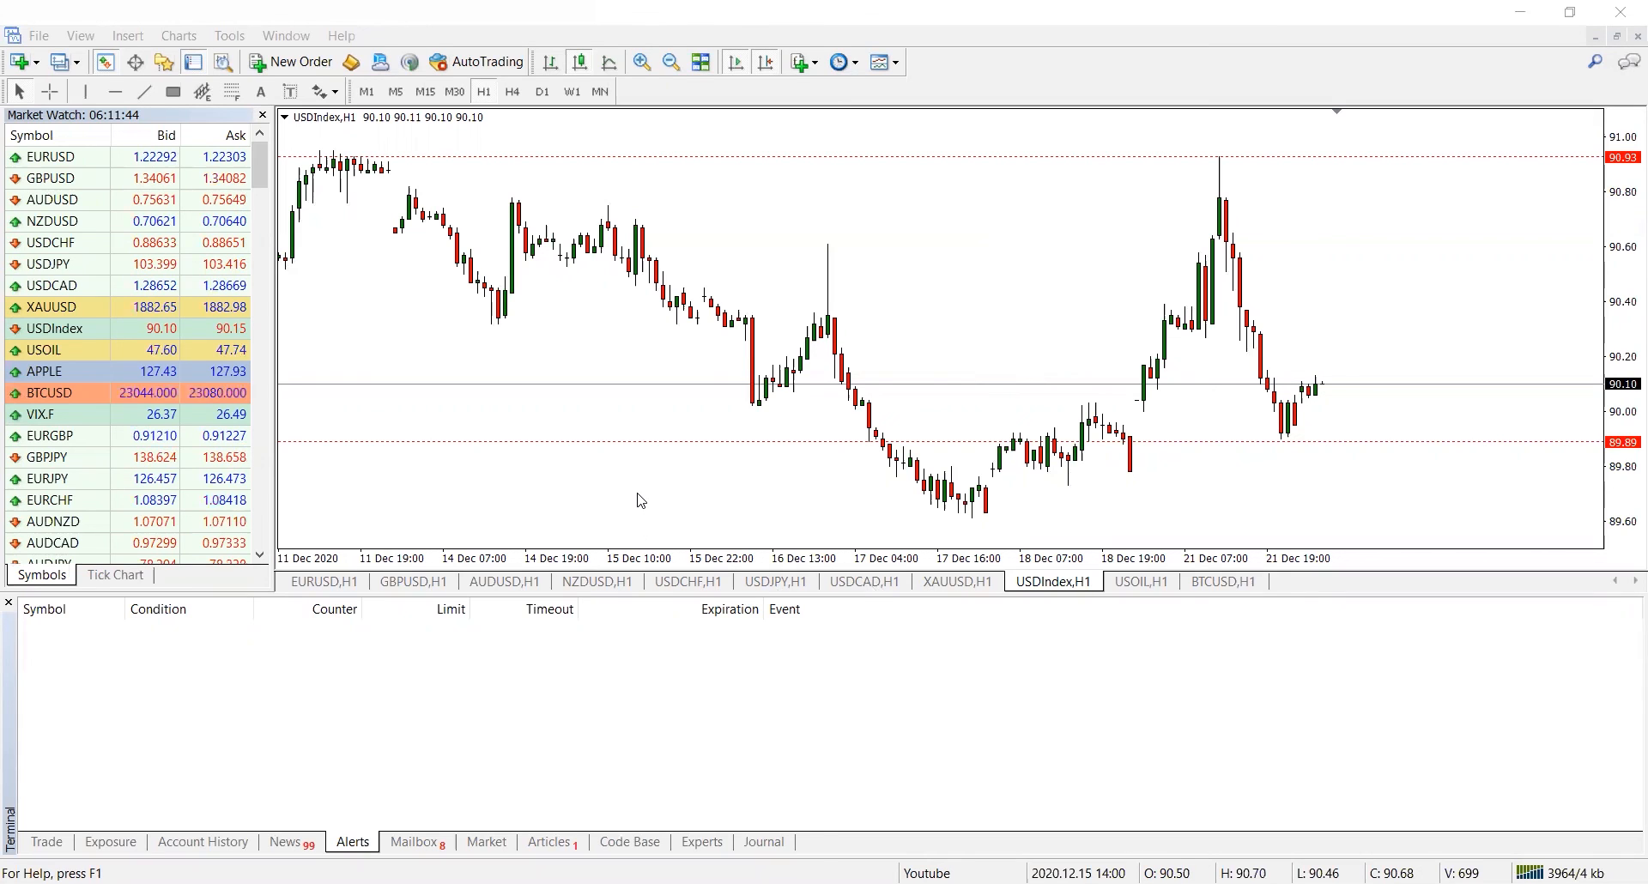
pyautogui.moveTo(614, 390)
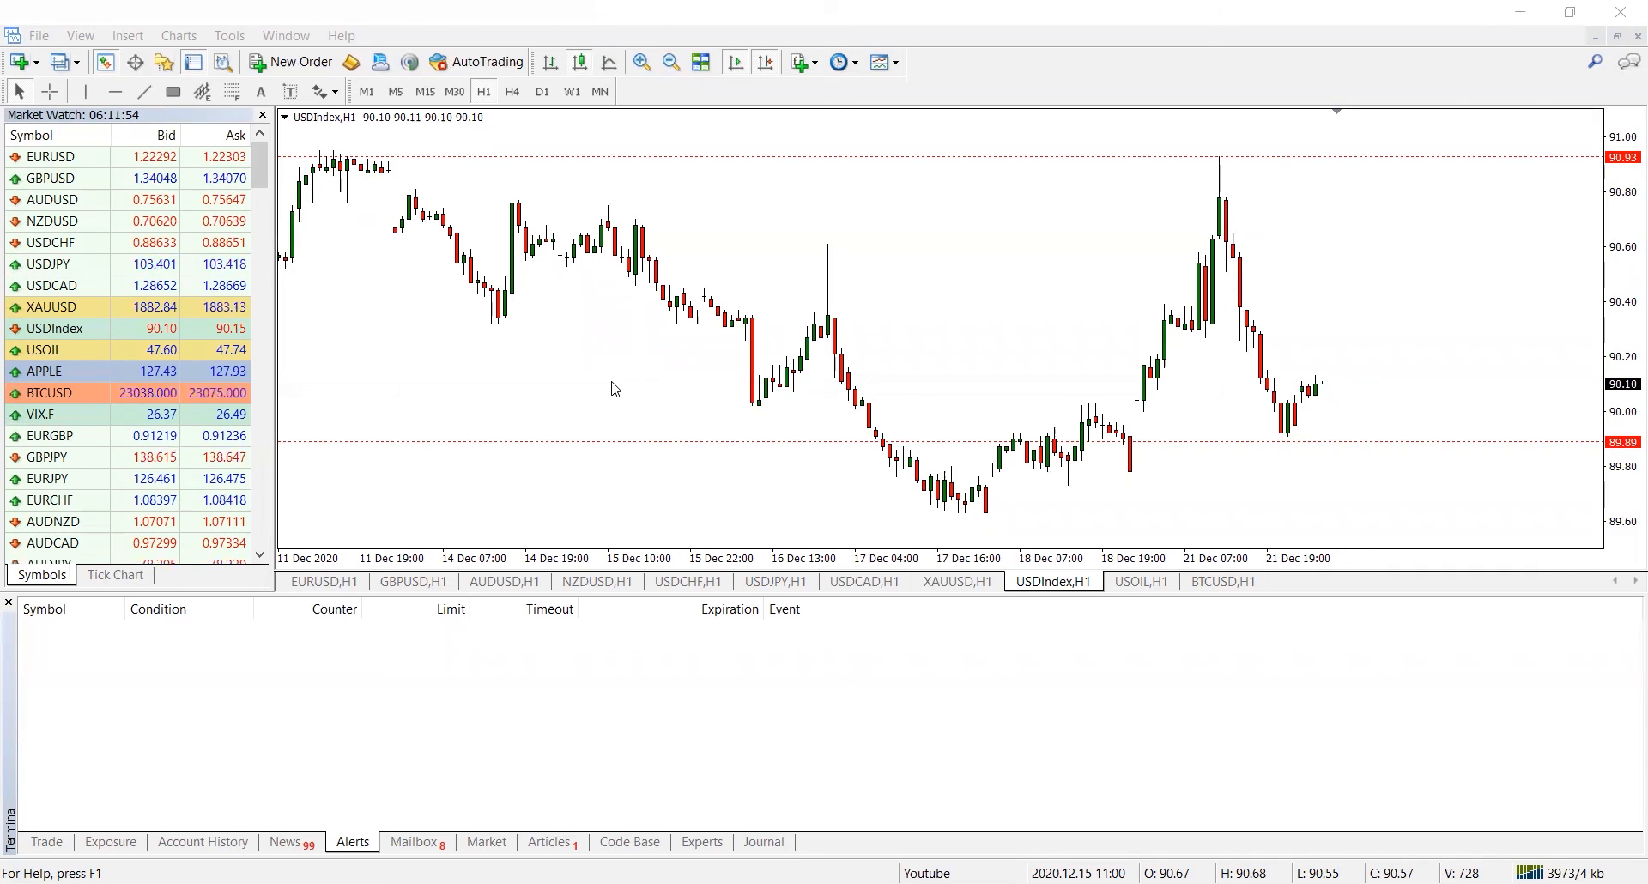
pyautogui.moveTo(981, 239)
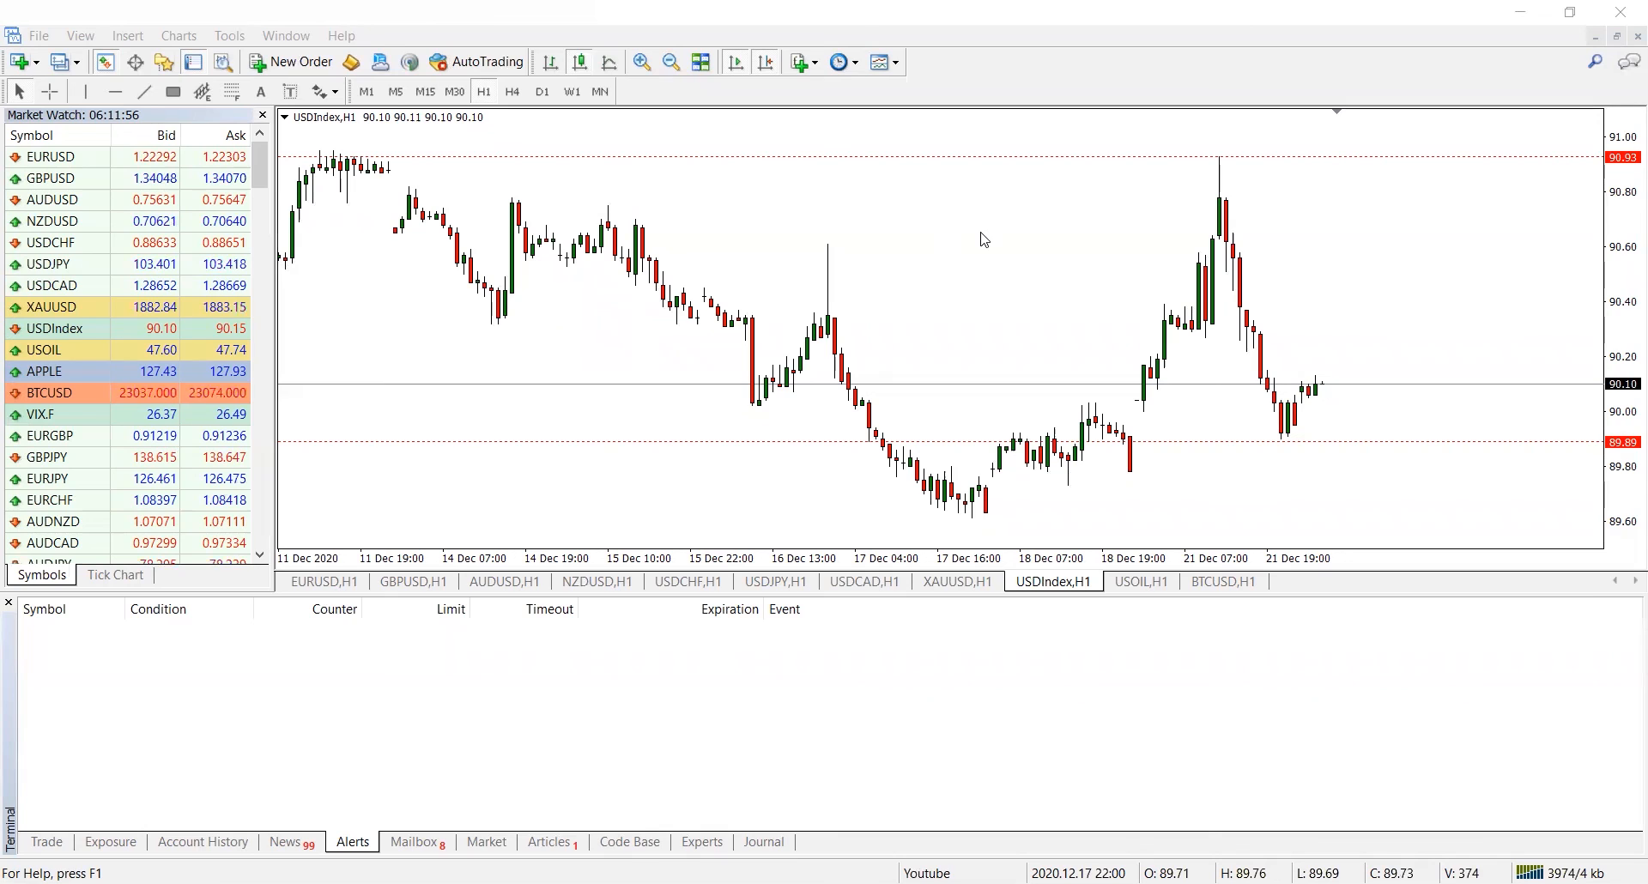